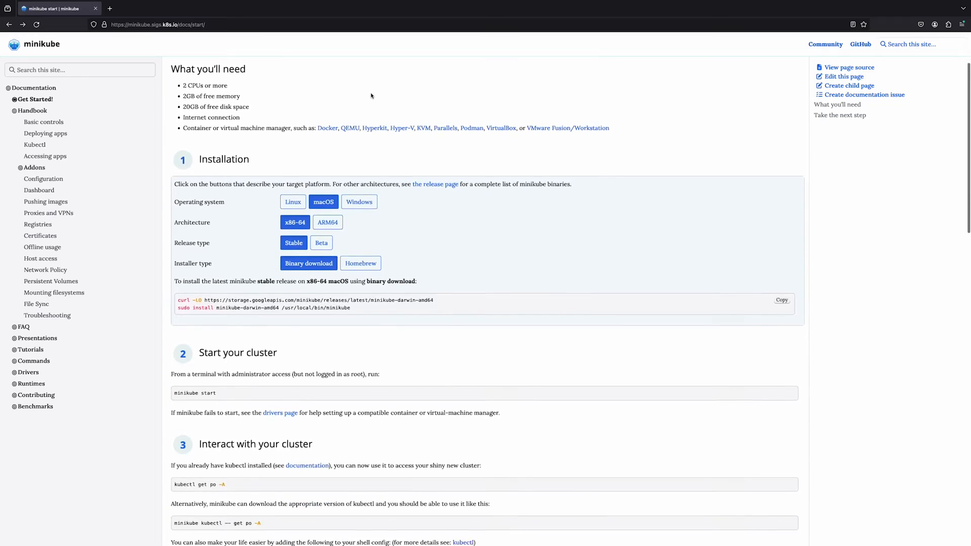
- Paste and run the curl download and sudo install commands for the minikube macOS binary
{"action": "scroll", "scroll_direction": "down", "scroll_amount": 3}
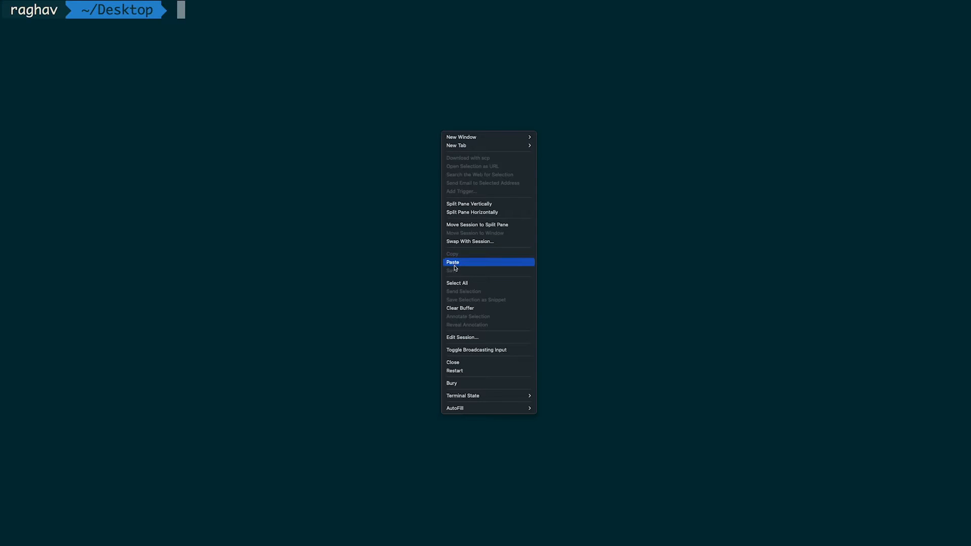
{"action": "left_click", "coordinate": [452, 262]}
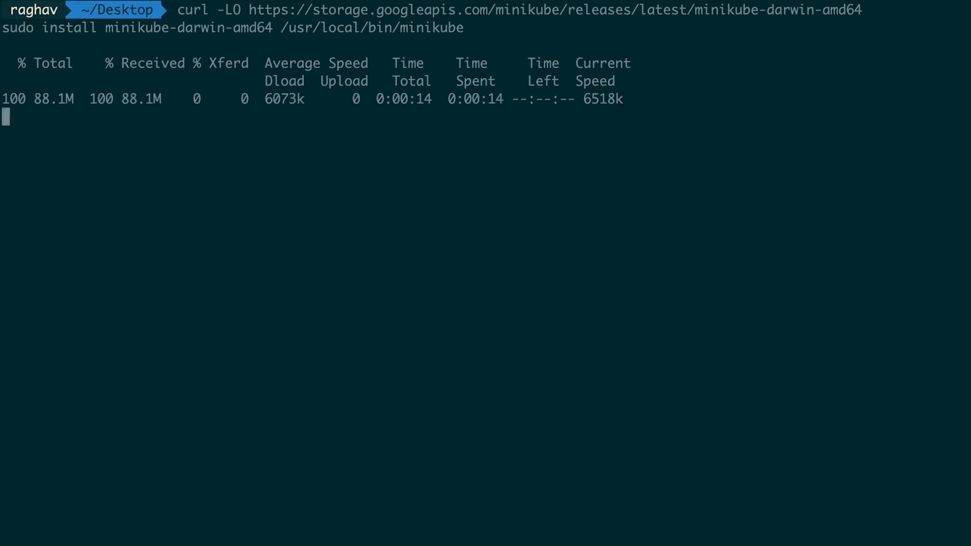
{"action": "key", "text": "Return"}
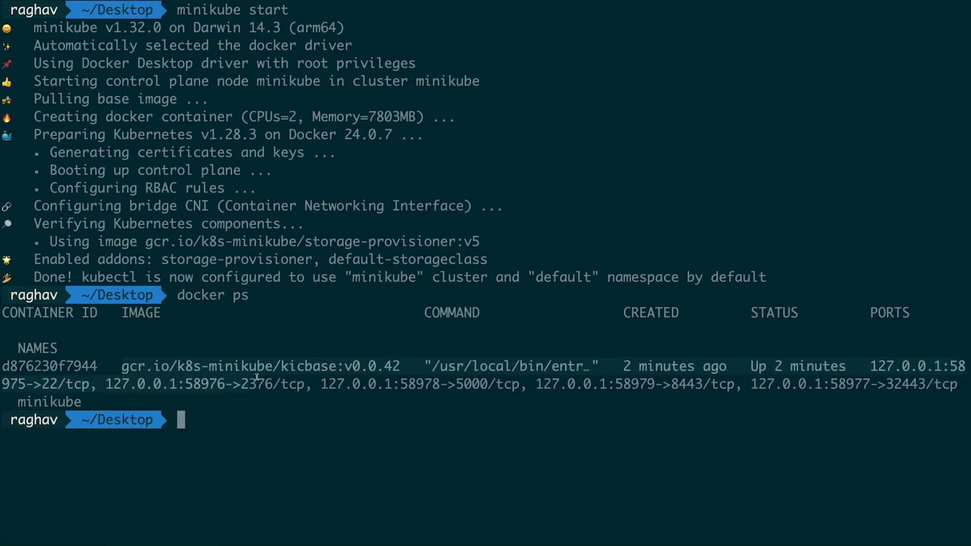
{"action": "mouse_move", "coordinate": [332, 350]}
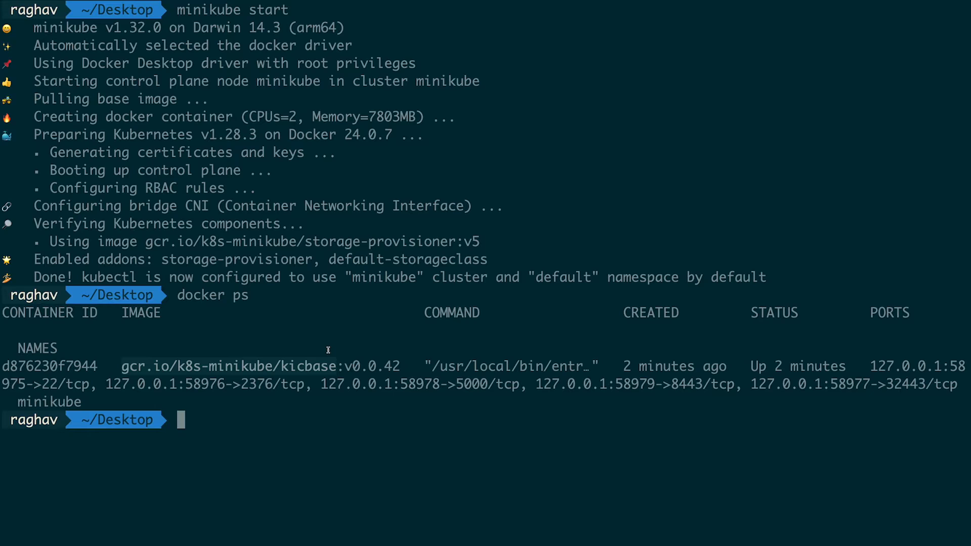
{"action": "mouse_move", "coordinate": [328, 345]}
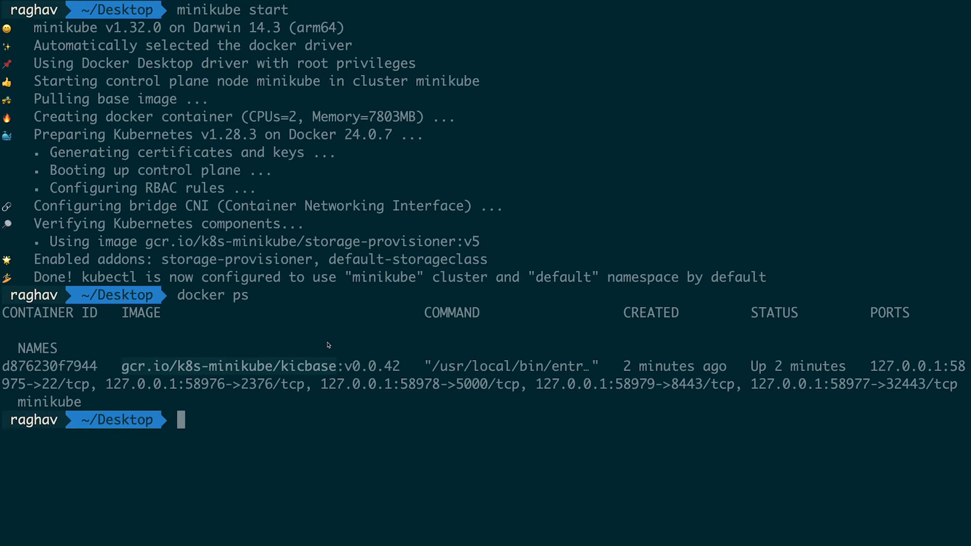
- Enter the minikube container with docker exec -it bash, then run ls -l and docker ps
{"action": "type", "text": "dock"}
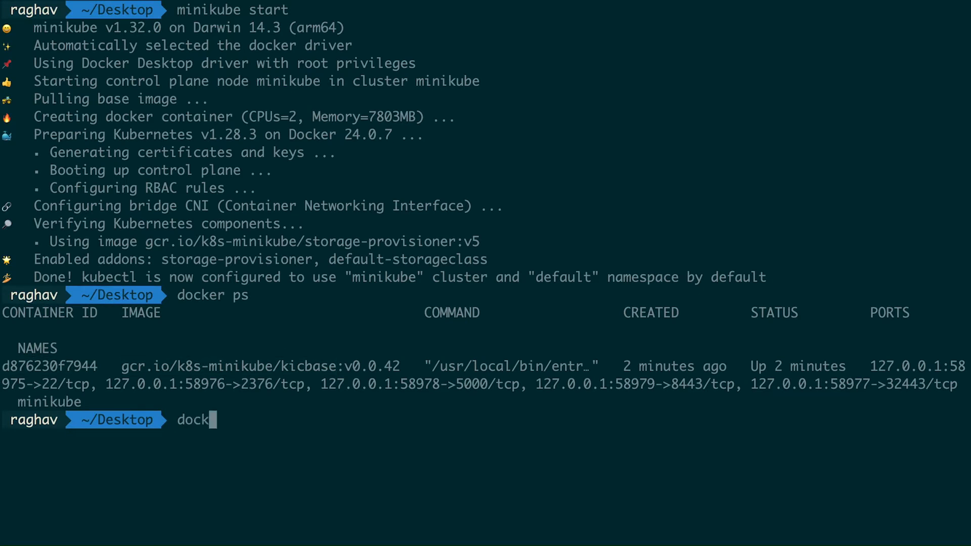
{"action": "type", "text": "er exec -it d876230f7944 bash"}
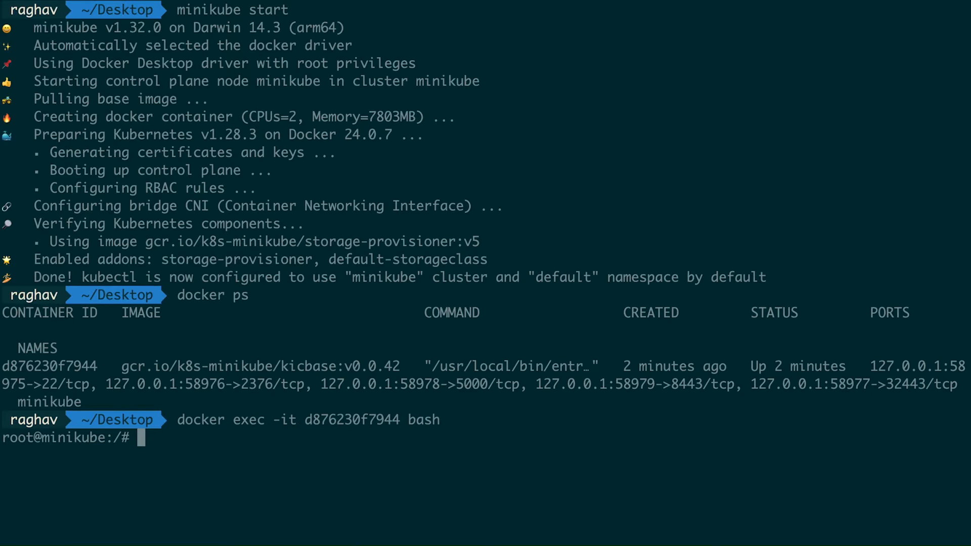
{"action": "mouse_move", "coordinate": [204, 452]}
{"action": "type", "text": "whoami"}
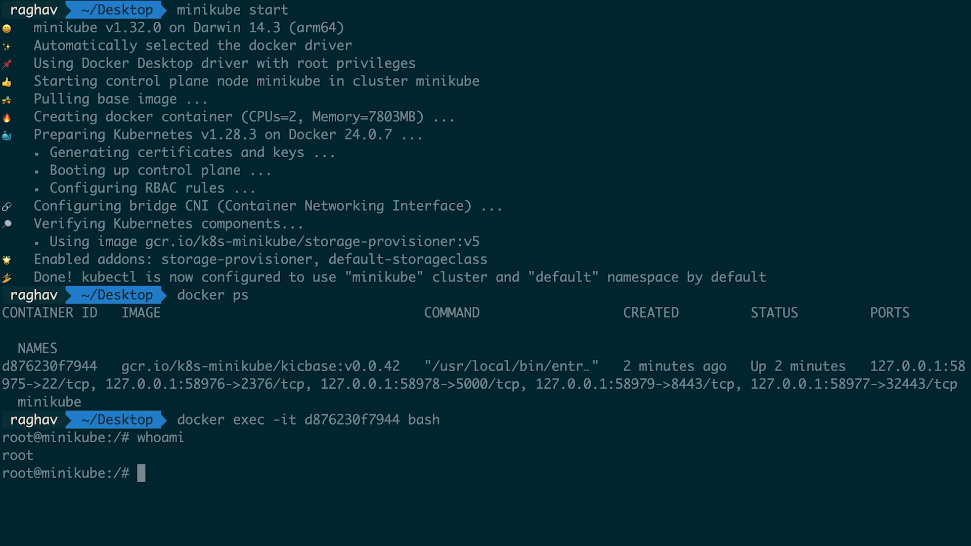
{"action": "type", "text": "ls -l"}
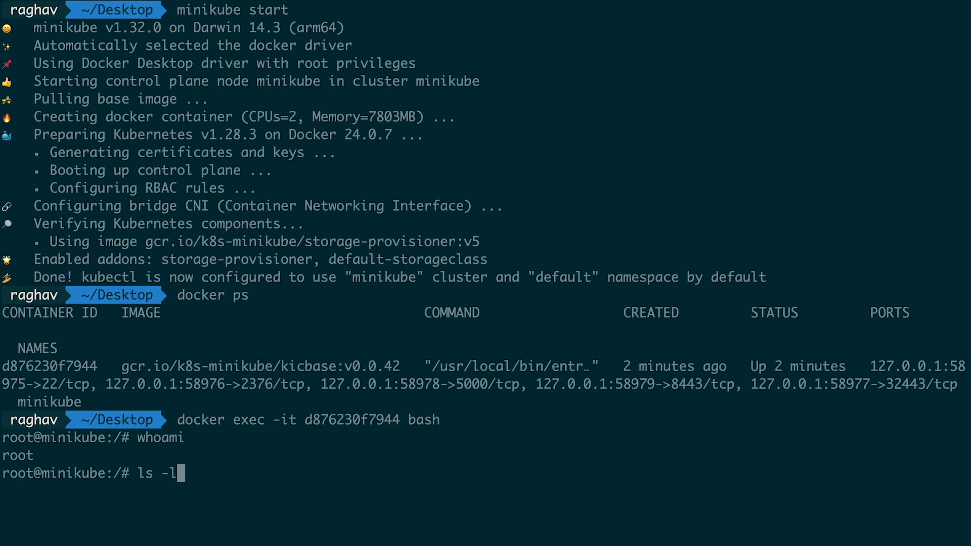
{"action": "key", "text": "Return"}
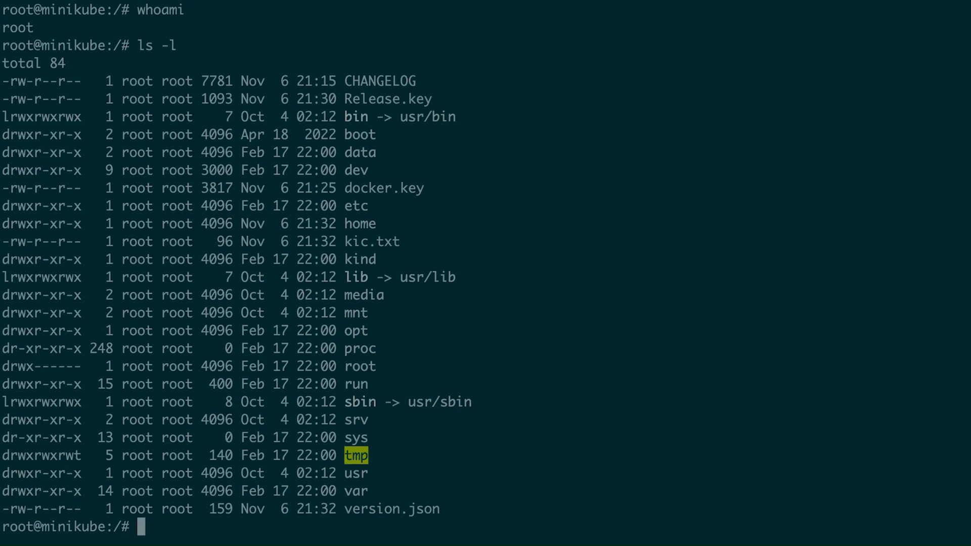
{"action": "type", "text": "docker"}
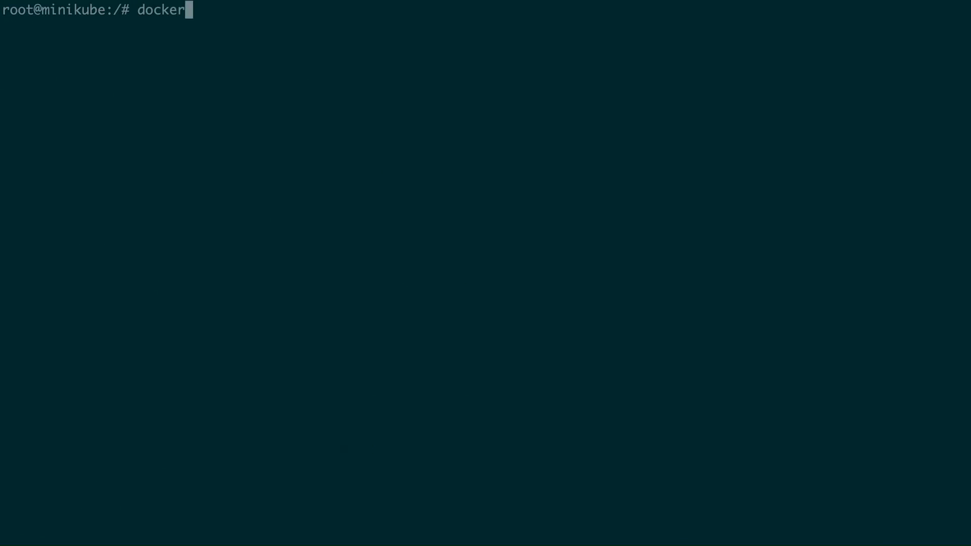
{"action": "key", "text": "Return"}
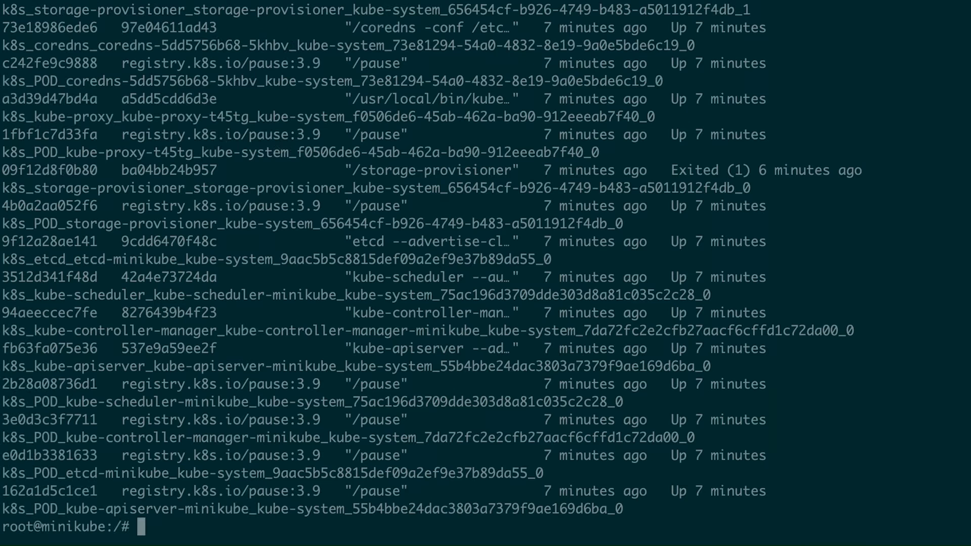
{"action": "mouse_move", "coordinate": [206, 194]}
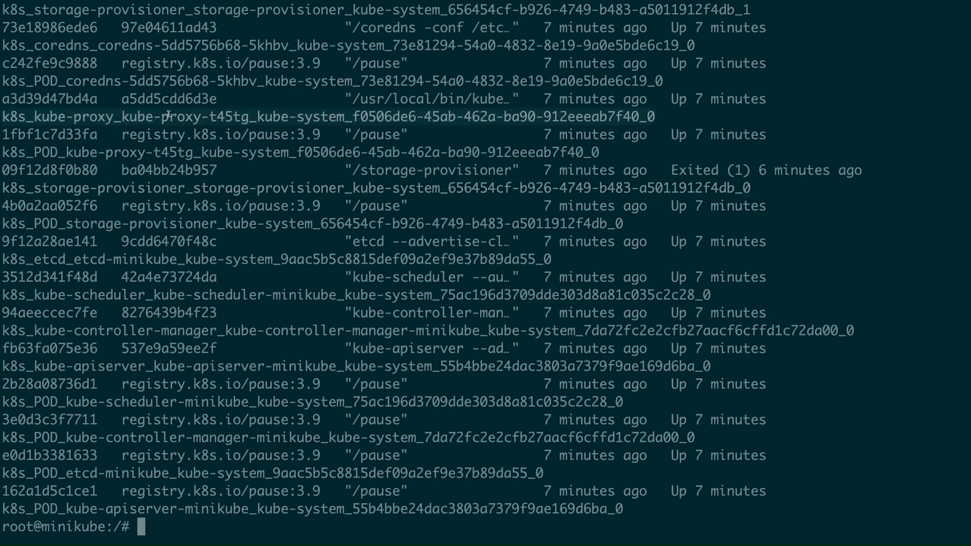
{"action": "mouse_move", "coordinate": [209, 365]}
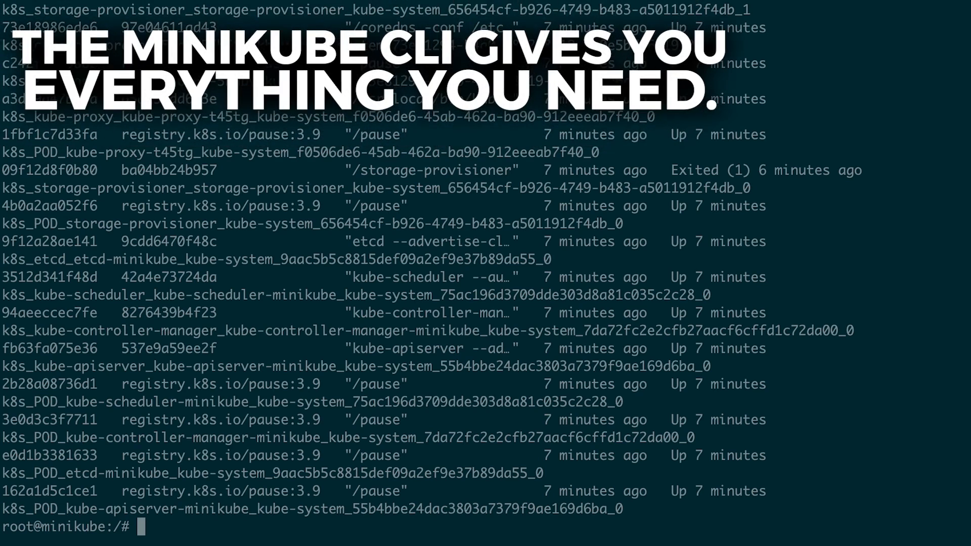
- Exit the container shell and print minikube's overview of available commands
{"action": "key", "text": "ctrl+c"}
{"action": "type", "text": "minikube"}
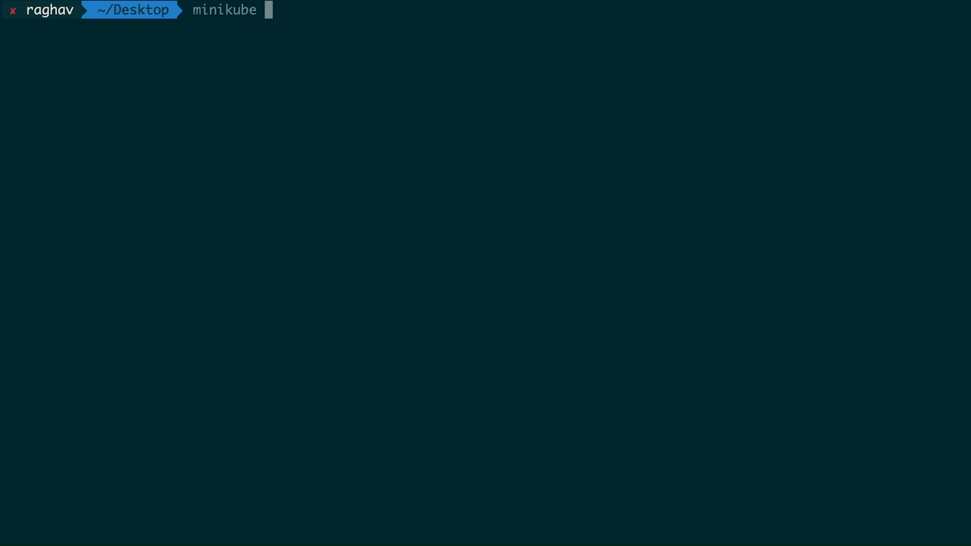
{"action": "key", "text": "Return"}
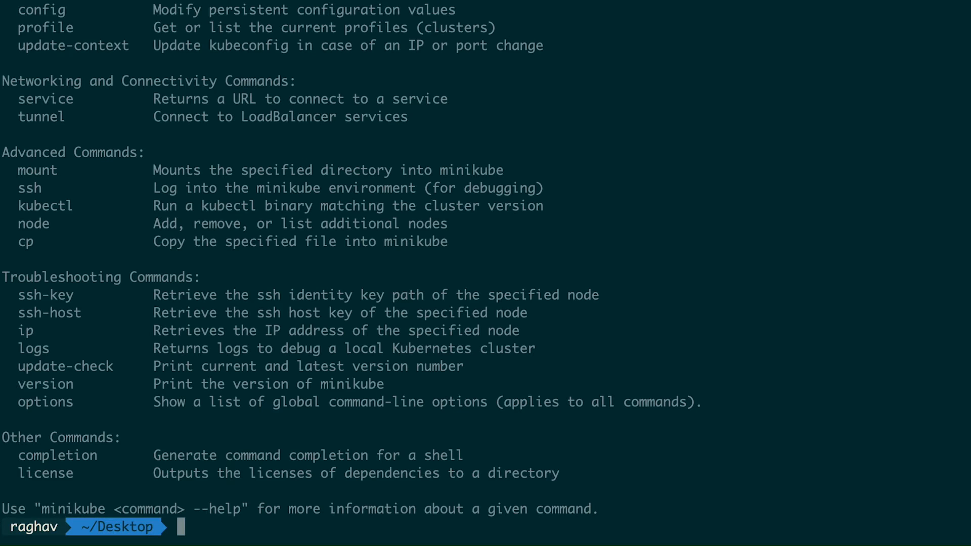
{"action": "scroll", "scroll_direction": "up", "scroll_amount": 3}
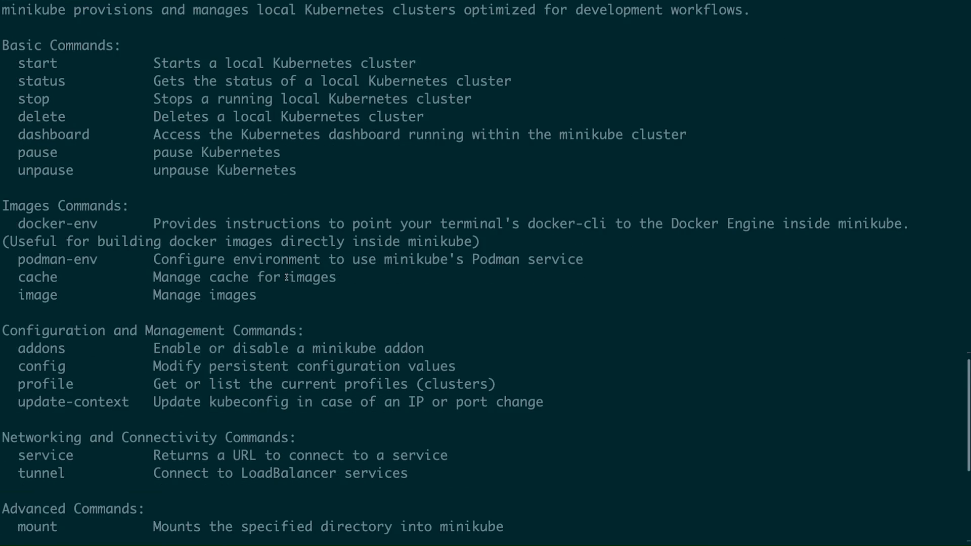
{"action": "scroll", "scroll_direction": "down", "scroll_amount": 3}
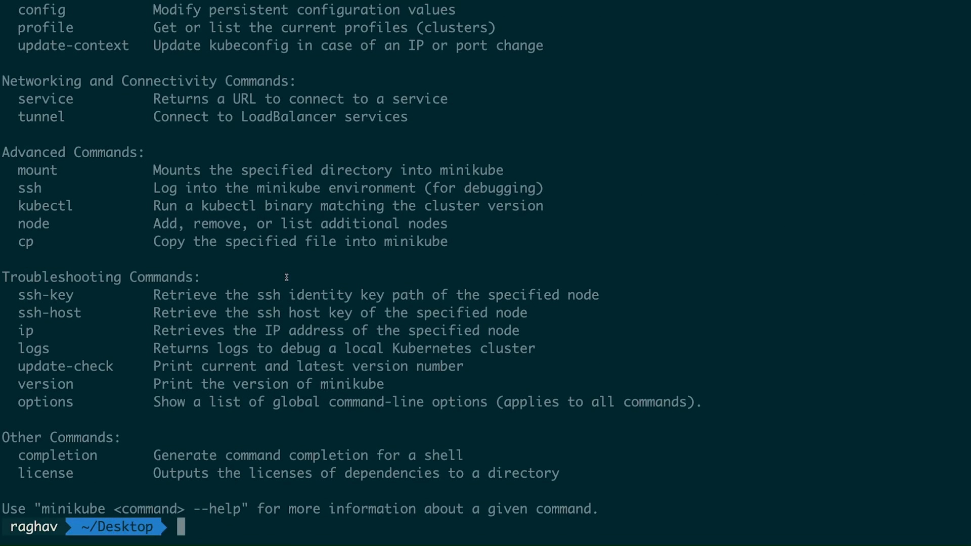
{"action": "type", "text": "minikube status"}
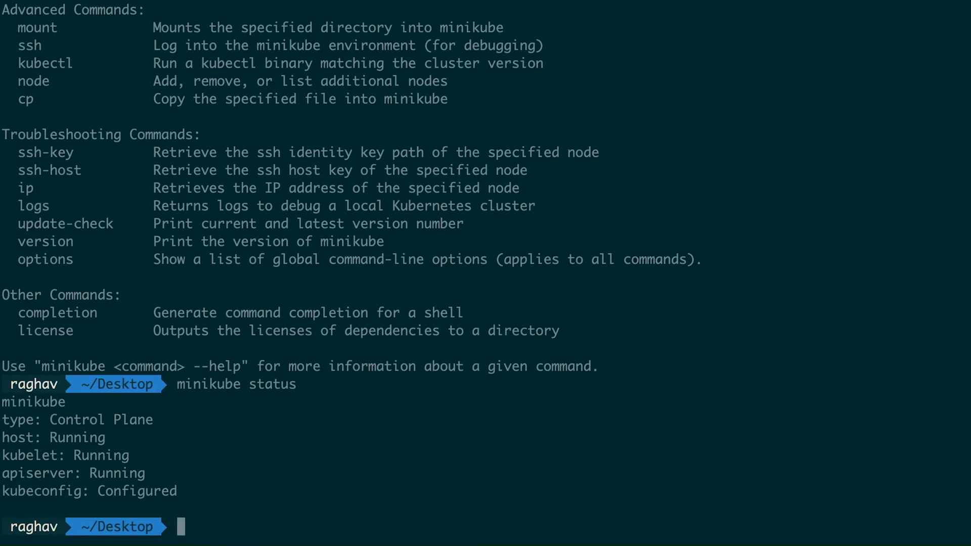
{"action": "mouse_move", "coordinate": [198, 411]}
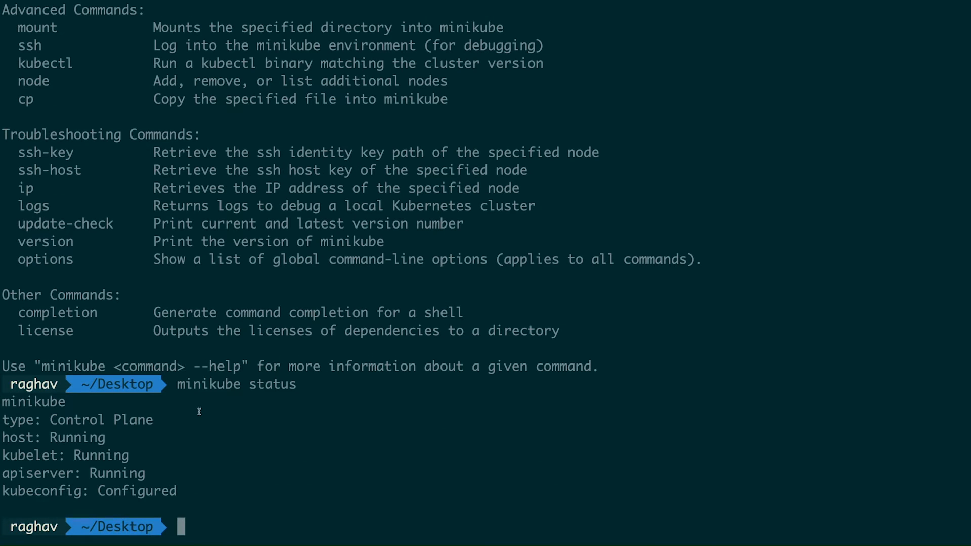
- Run minikube start and wait until it reports Done with kubectl configured
{"action": "type", "text": "minikube stop"}
{"action": "type", "text": "minikube status"}
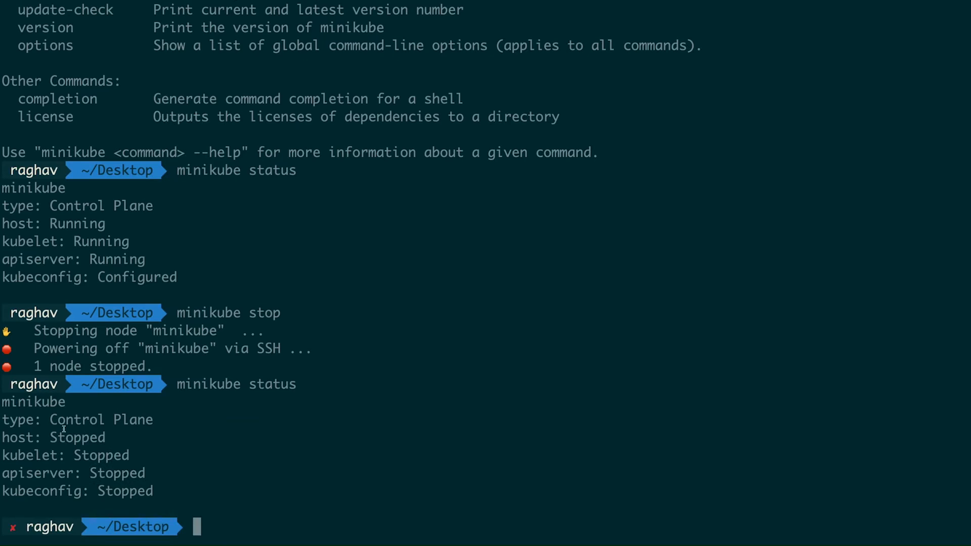
{"action": "mouse_move", "coordinate": [210, 490]}
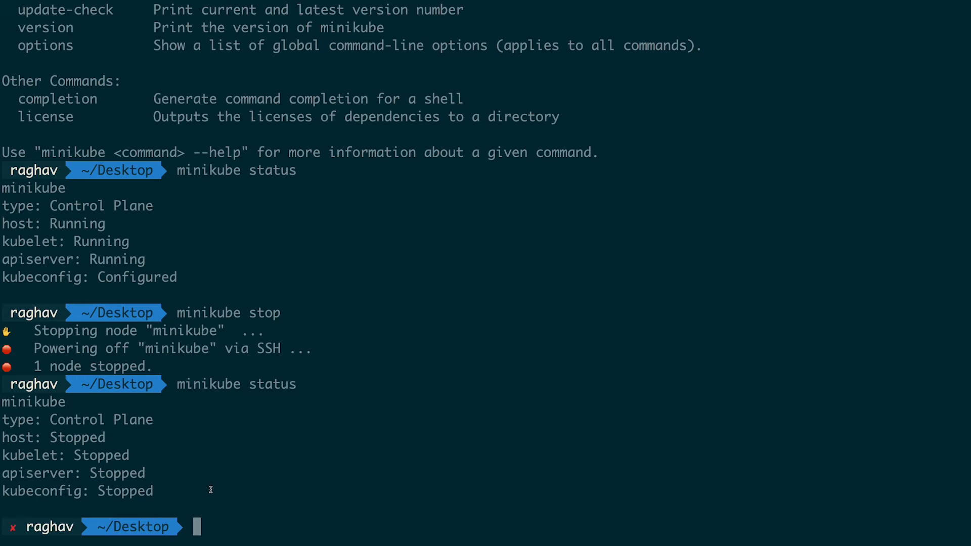
{"action": "type", "text": "minikube start"}
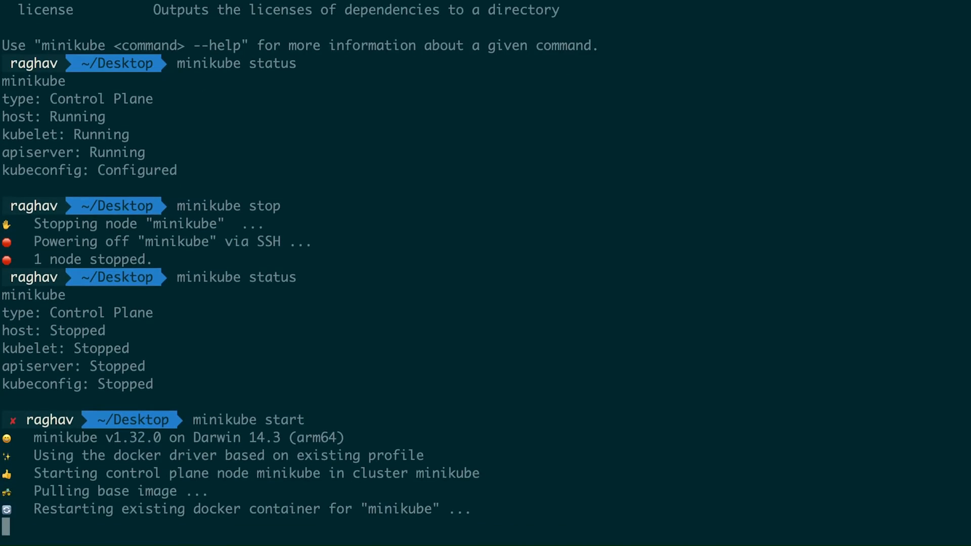
{"action": "scroll", "scroll_direction": "down", "scroll_amount": 3}
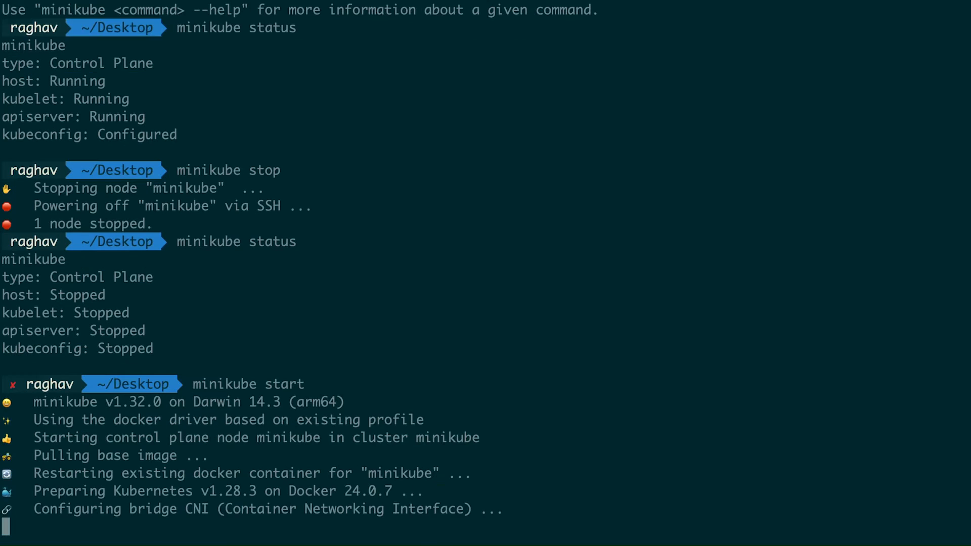
{"action": "scroll", "scroll_direction": "down", "scroll_amount": 3}
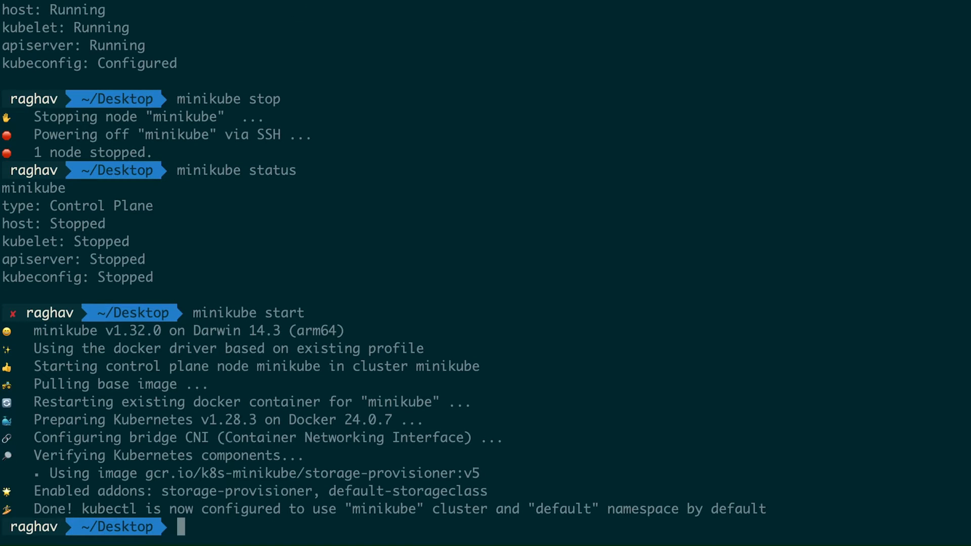
- Run minikube pause and status, then minikube unpause so components report Running
{"action": "type", "text": "minikube pause"}
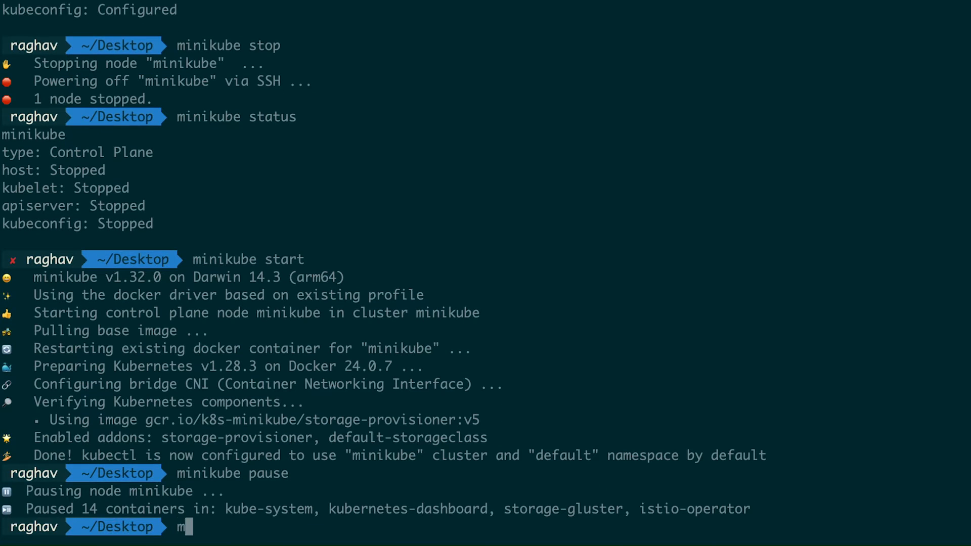
{"action": "key", "text": "Return"}
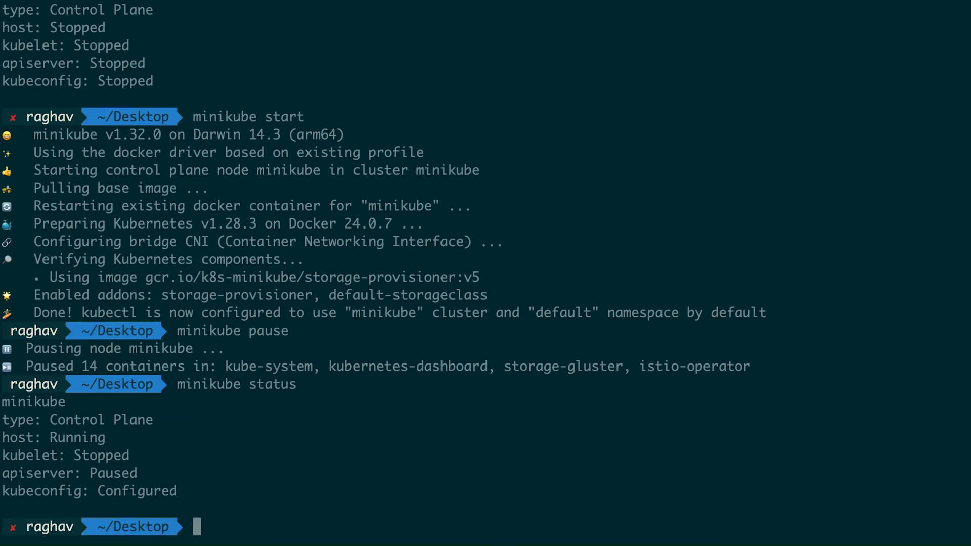
{"action": "mouse_move", "coordinate": [276, 489]}
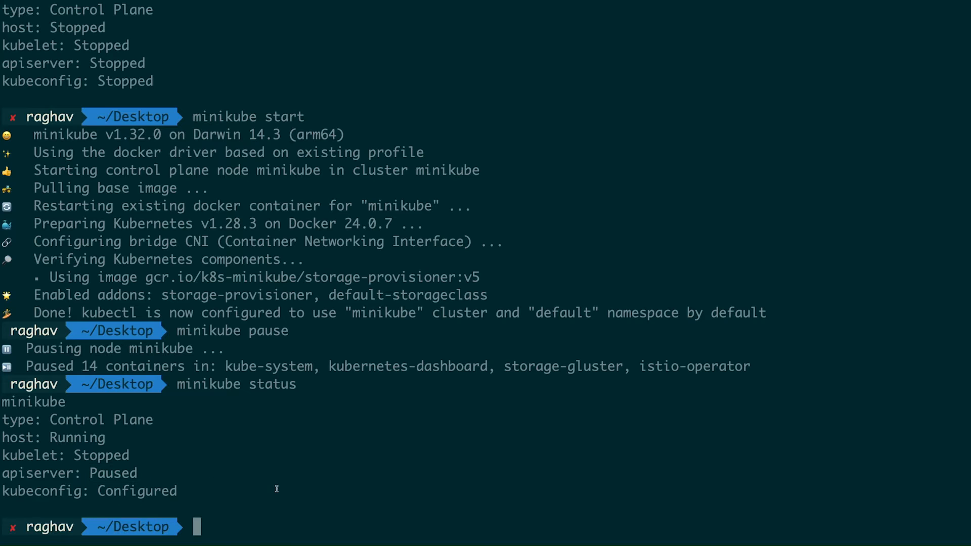
{"action": "type", "text": "minikube unpause"}
{"action": "type", "text": "minikube status"}
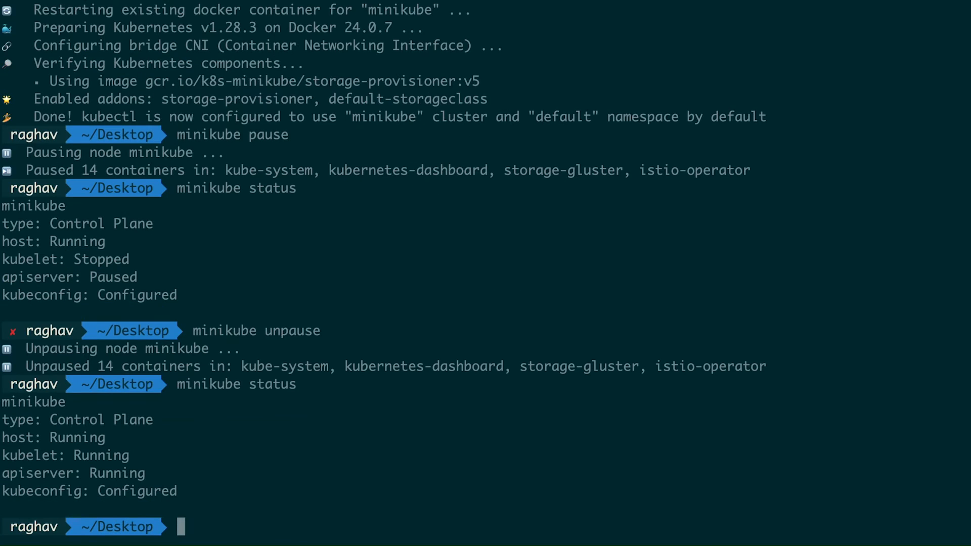
{"action": "mouse_move", "coordinate": [196, 465]}
{"action": "type", "text": "minikube help stop"}
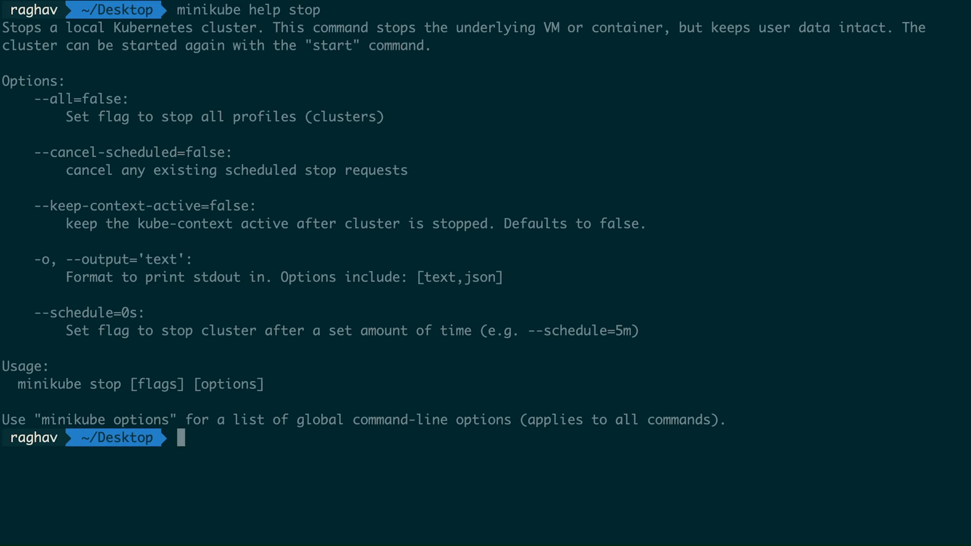
{"action": "mouse_move", "coordinate": [197, 438]}
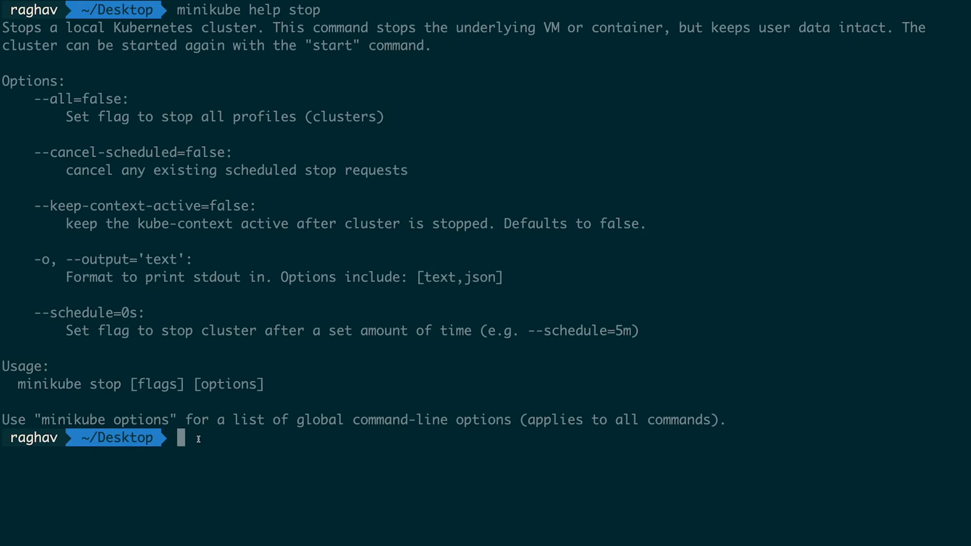
- Show the usage and options for minikube help stop and minikube help pause
{"action": "type", "text": "minikube"}
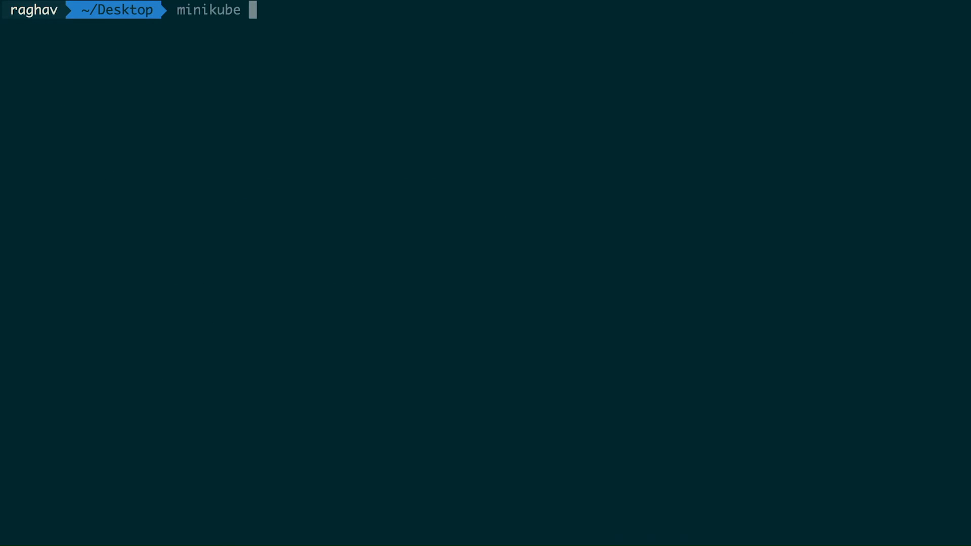
{"action": "type", "text": "help pause"}
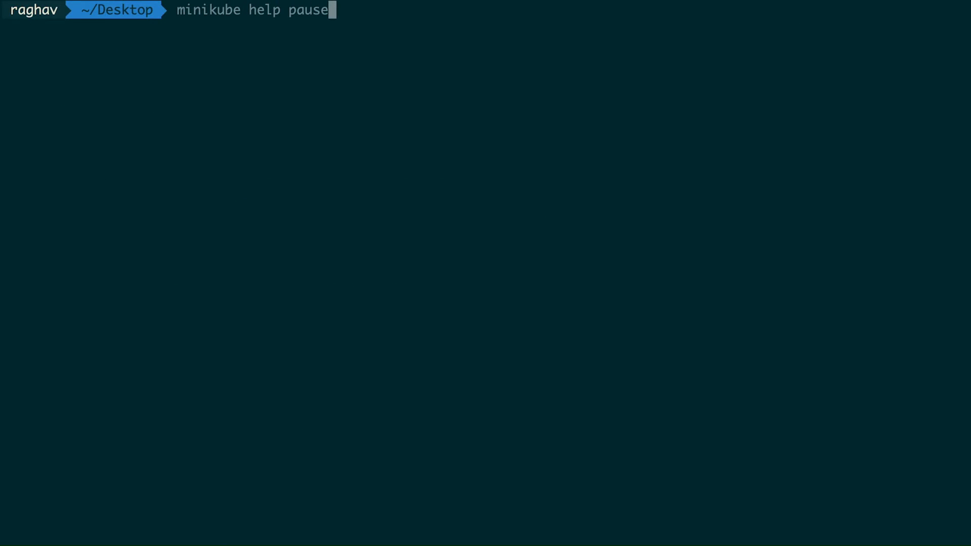
{"action": "key", "text": "Return"}
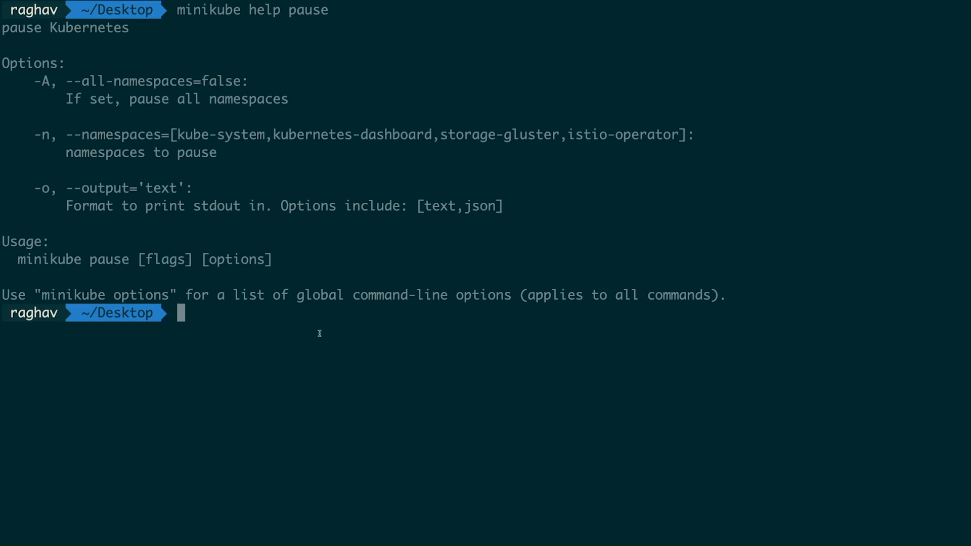
{"action": "mouse_move", "coordinate": [319, 334]}
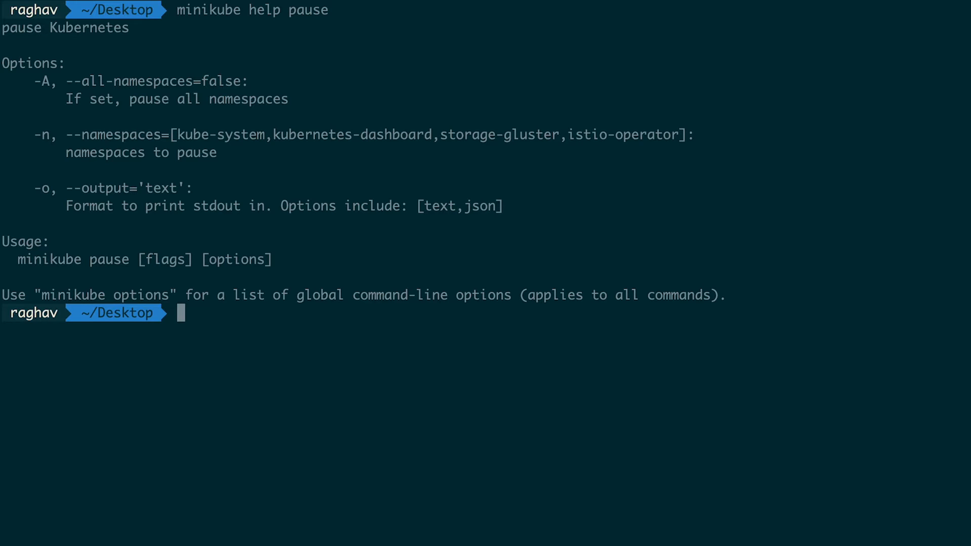
- Run minikube dashboard to open the Kubernetes Dashboard in Firefox
{"action": "type", "text": "m"}
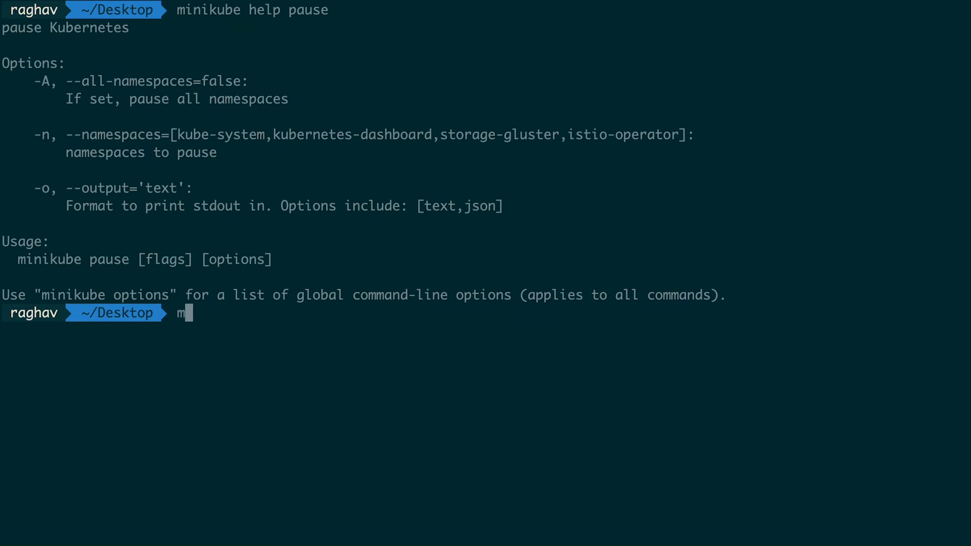
{"action": "type", "text": "inikube dashboard"}
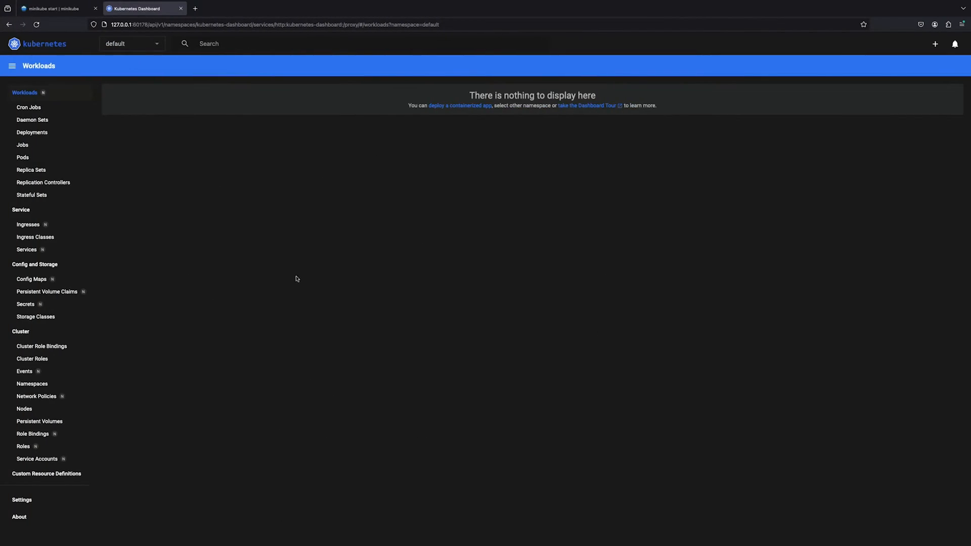
{"action": "mouse_move", "coordinate": [31, 195]}
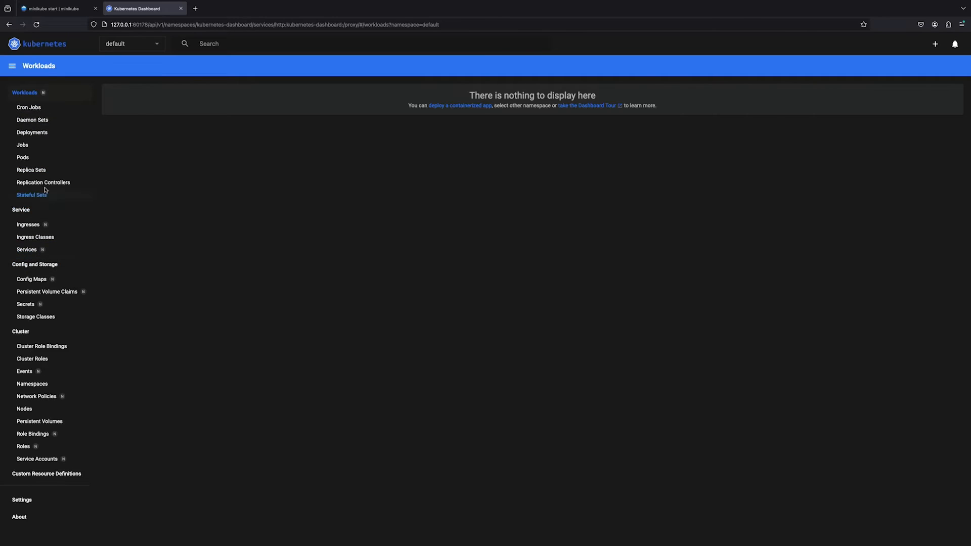
{"action": "mouse_move", "coordinate": [43, 182]}
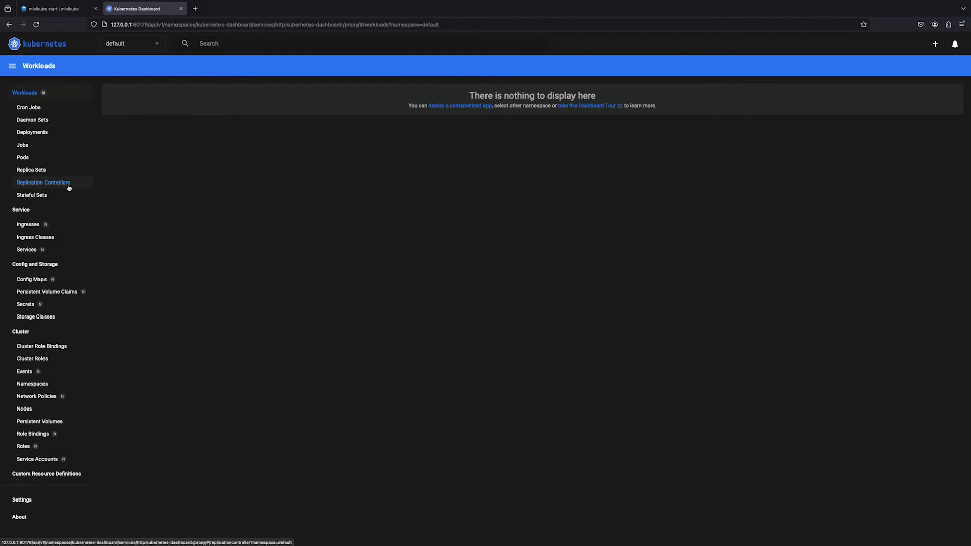
- Open Workloads > Pods, showing no resources in the default namespace
{"action": "left_click", "coordinate": [22, 158]}
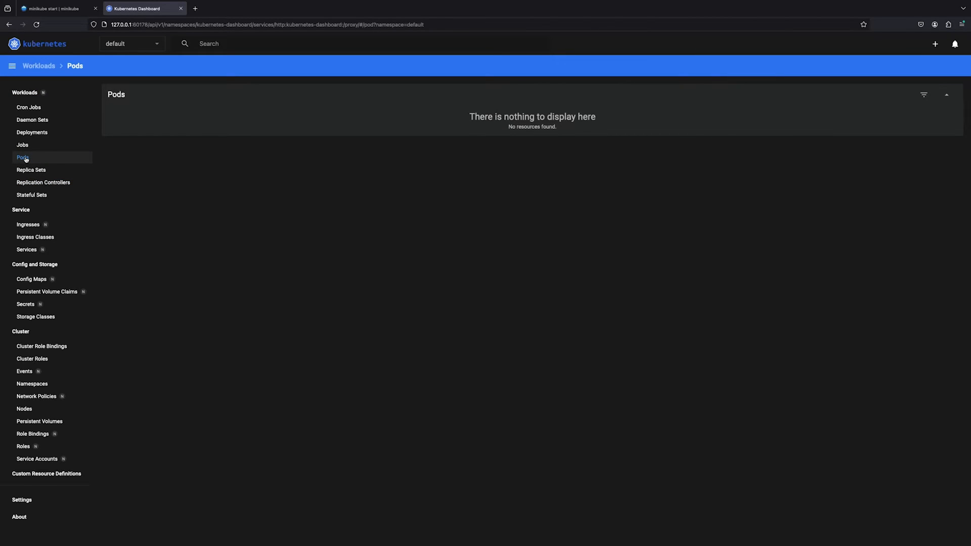
{"action": "mouse_move", "coordinate": [259, 259]}
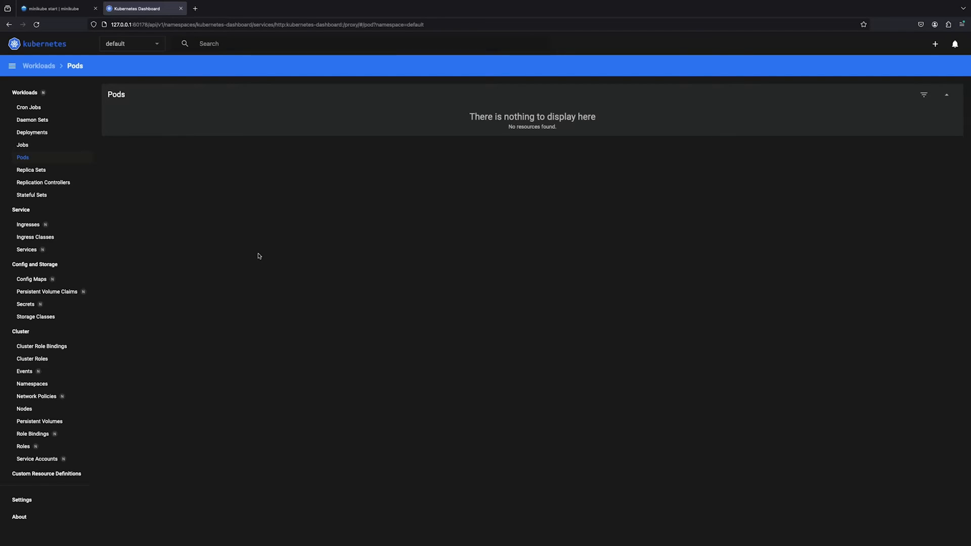
{"action": "mouse_move", "coordinate": [439, 363]}
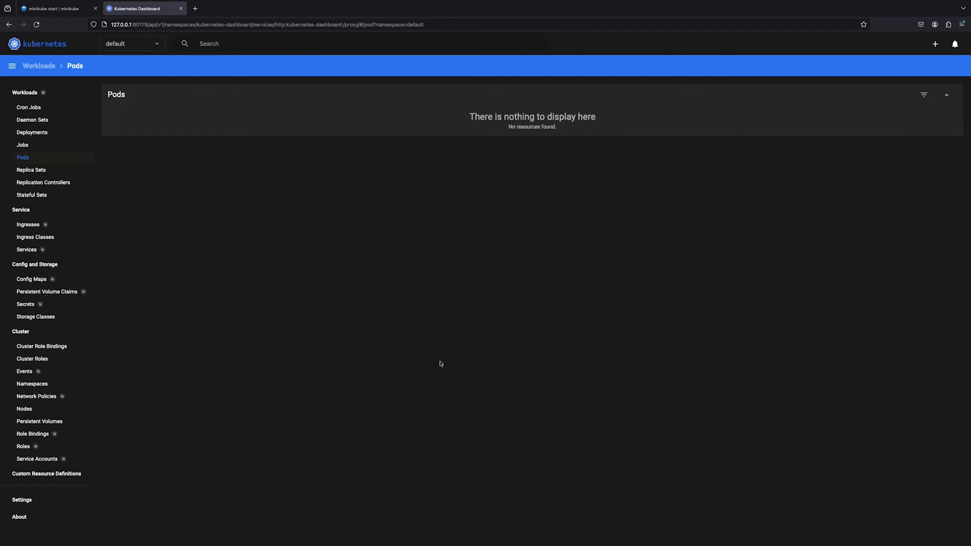
{"action": "mouse_move", "coordinate": [282, 283]}
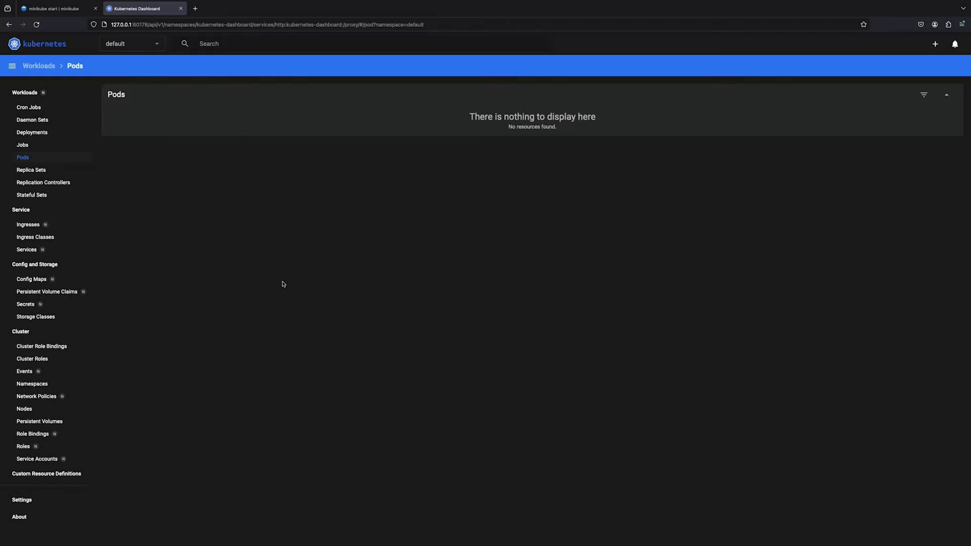
- Open Cluster > Nodes to see the single Ready minikube node with 9 pods
{"action": "left_click", "coordinate": [24, 411]}
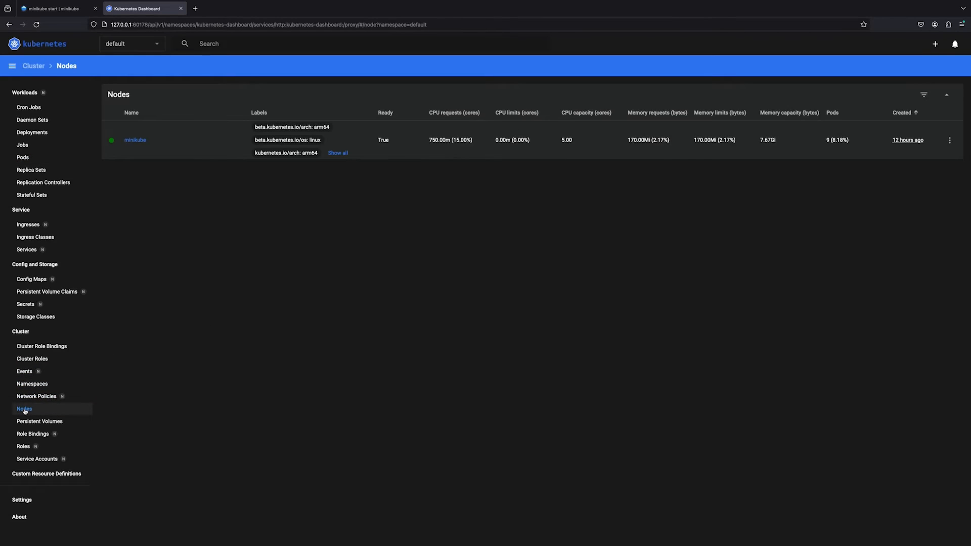
{"action": "mouse_move", "coordinate": [324, 260]}
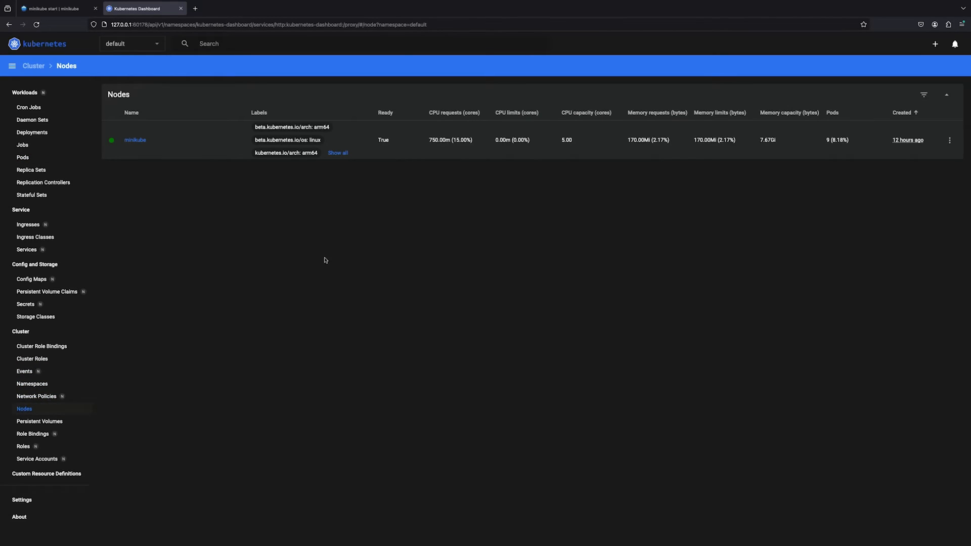
{"action": "mouse_move", "coordinate": [135, 140]}
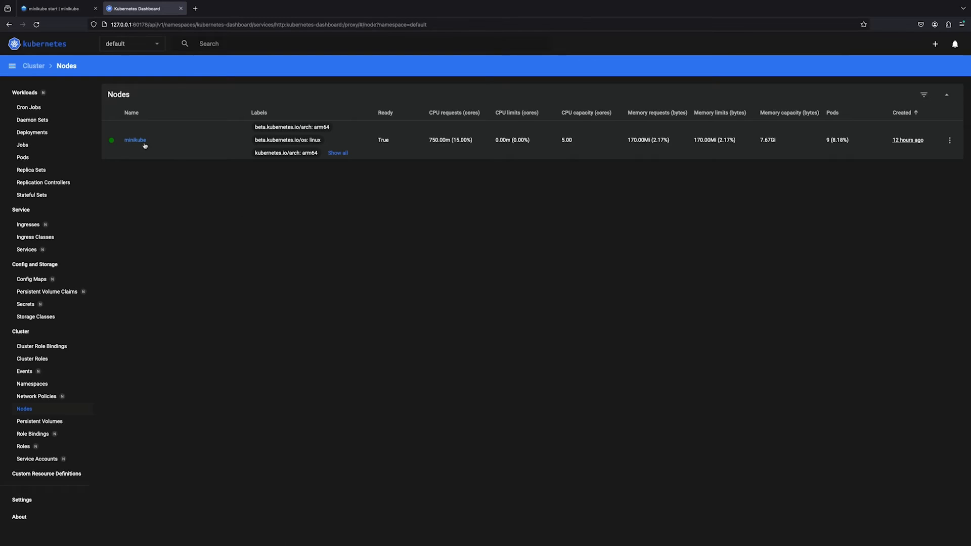
{"action": "mouse_move", "coordinate": [135, 142]}
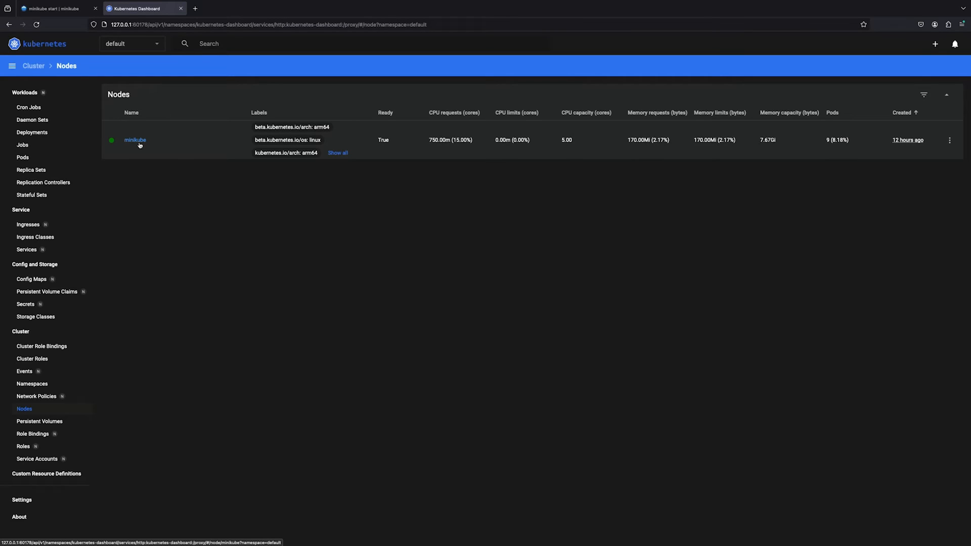
{"action": "mouse_move", "coordinate": [138, 141]}
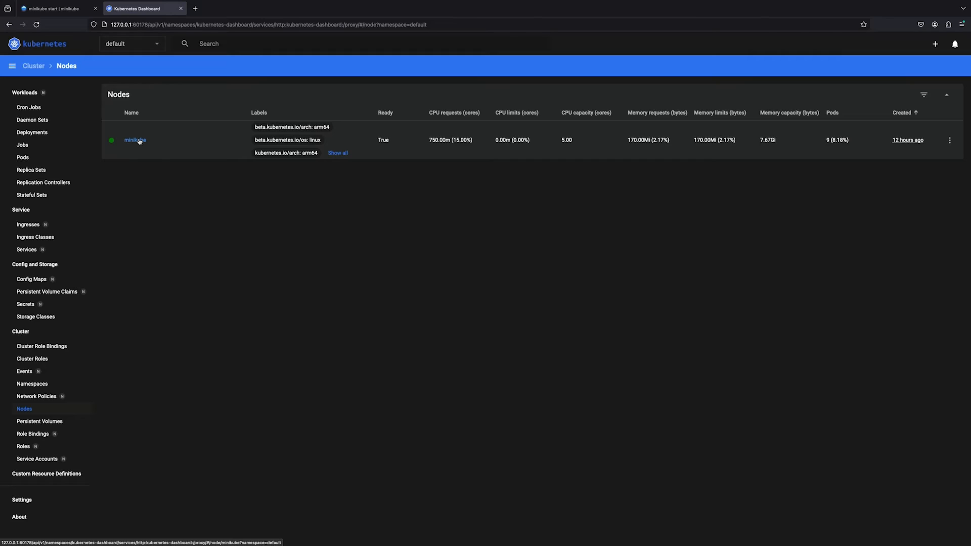
{"action": "mouse_move", "coordinate": [702, 140]}
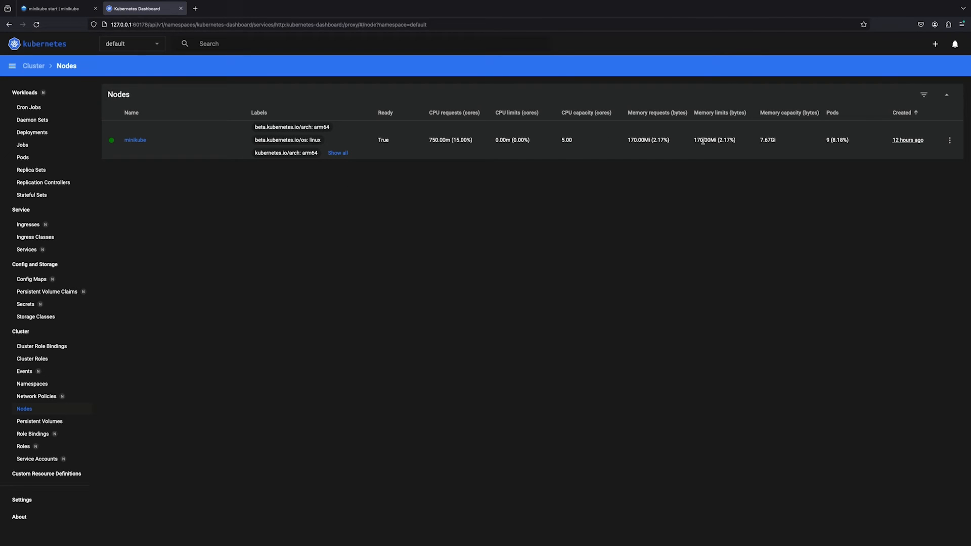
{"action": "mouse_move", "coordinate": [847, 143]}
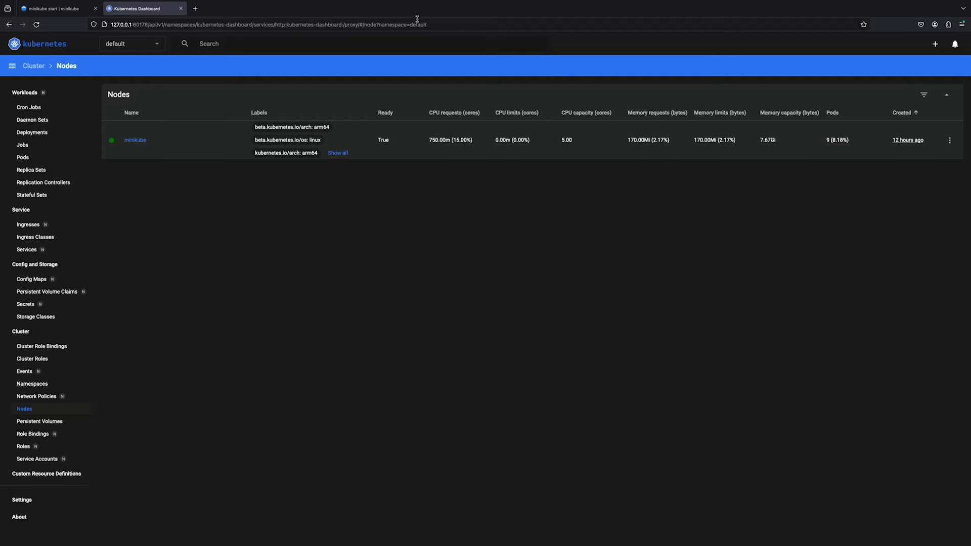
- Open the minikube node and scroll through its Allocation, Conditions and Pods sections
{"action": "left_click", "coordinate": [134, 139]}
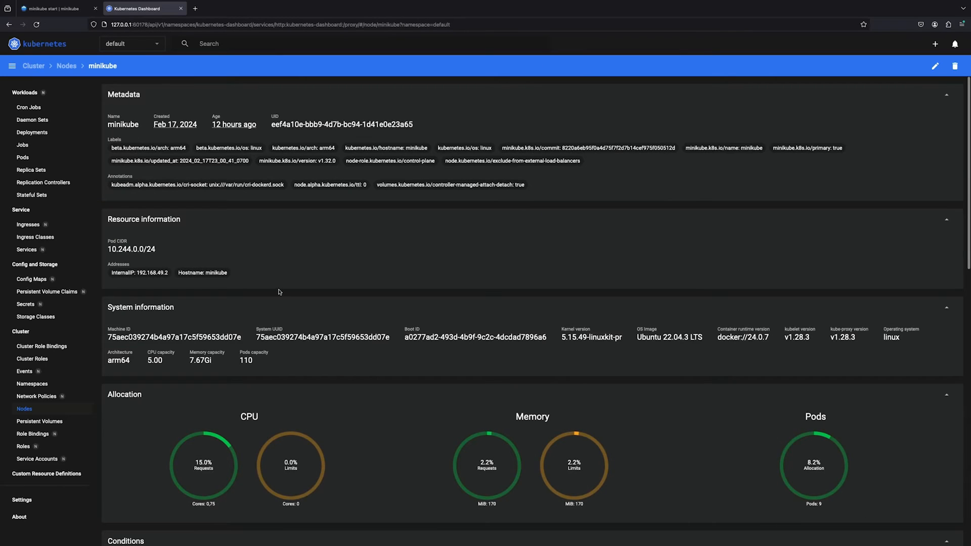
{"action": "scroll", "scroll_direction": "down", "scroll_amount": 3}
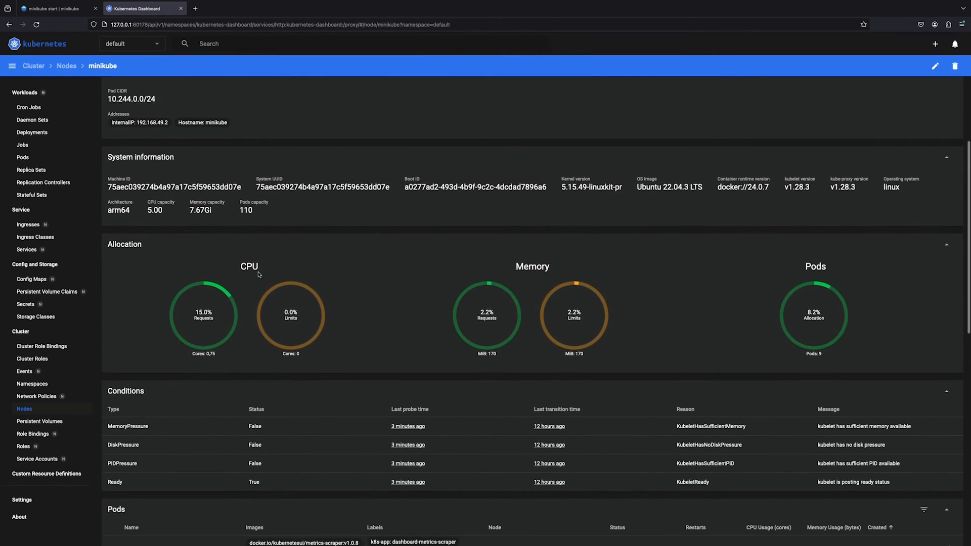
{"action": "scroll", "scroll_direction": "down", "scroll_amount": 3}
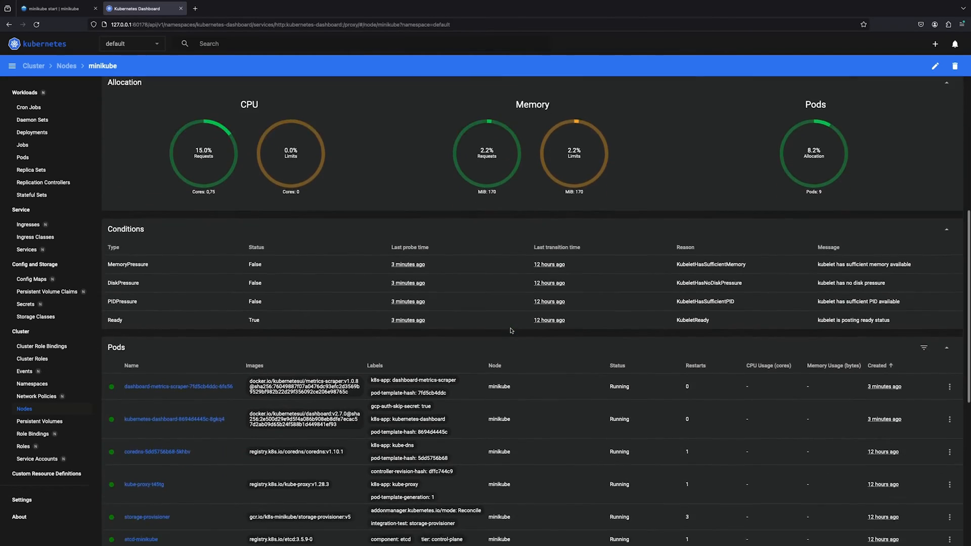
{"action": "scroll", "scroll_direction": "down", "scroll_amount": 3}
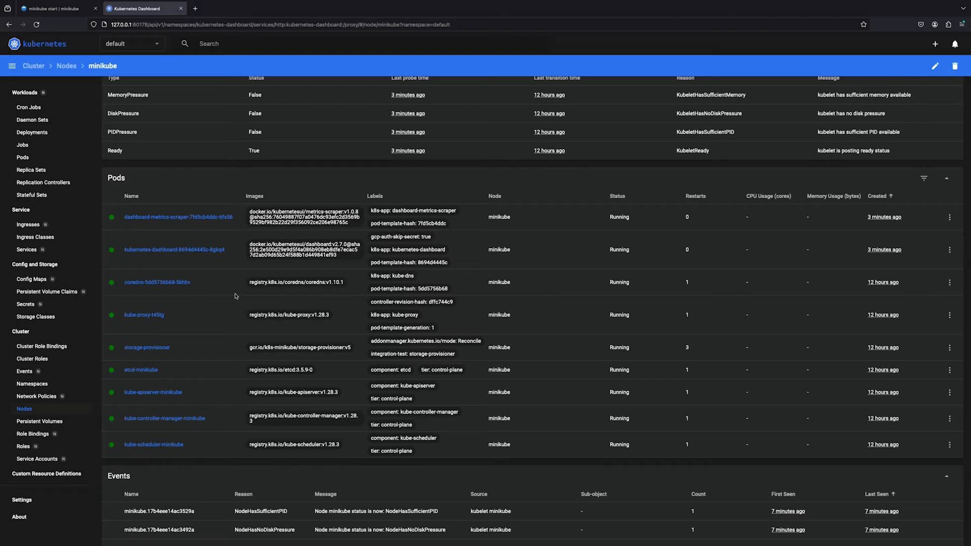
{"action": "mouse_move", "coordinate": [143, 315]}
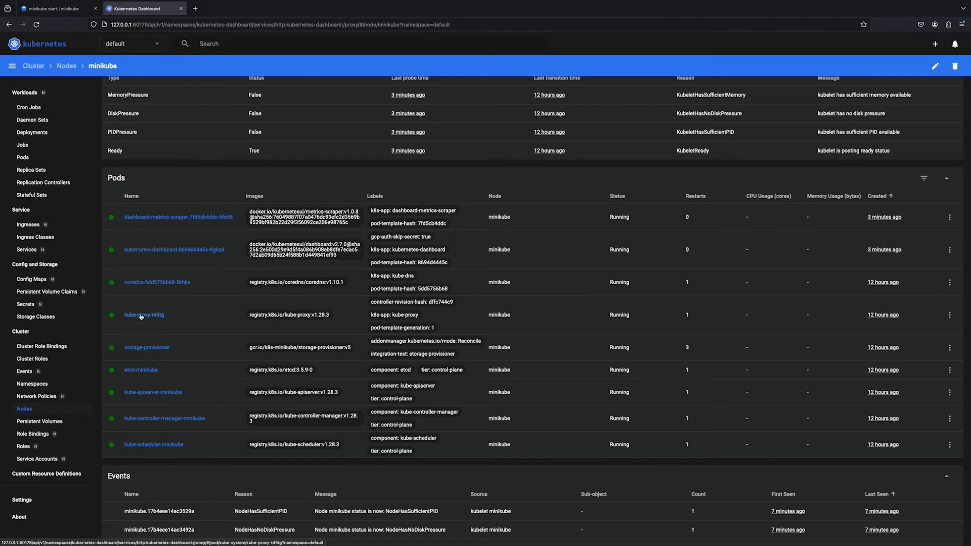
{"action": "mouse_move", "coordinate": [171, 384]}
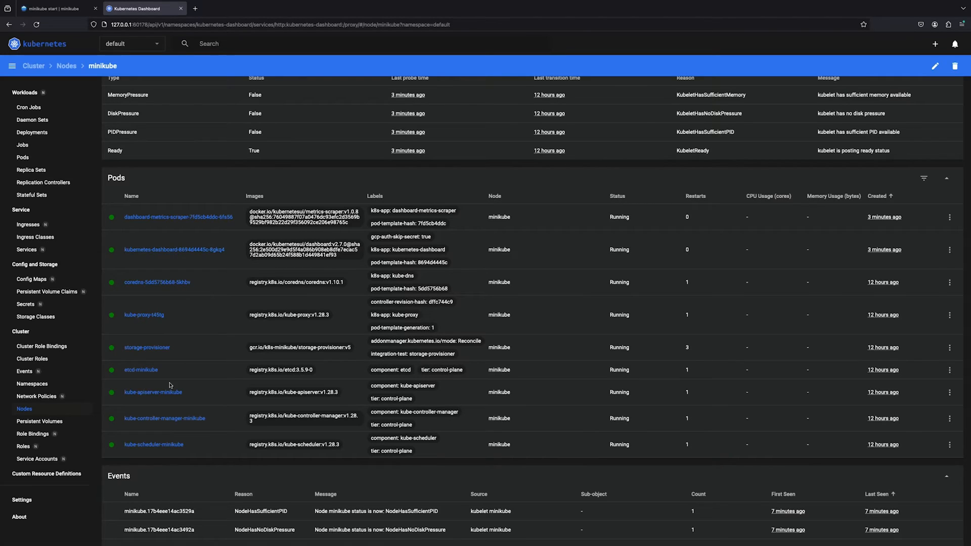
{"action": "mouse_move", "coordinate": [206, 397]}
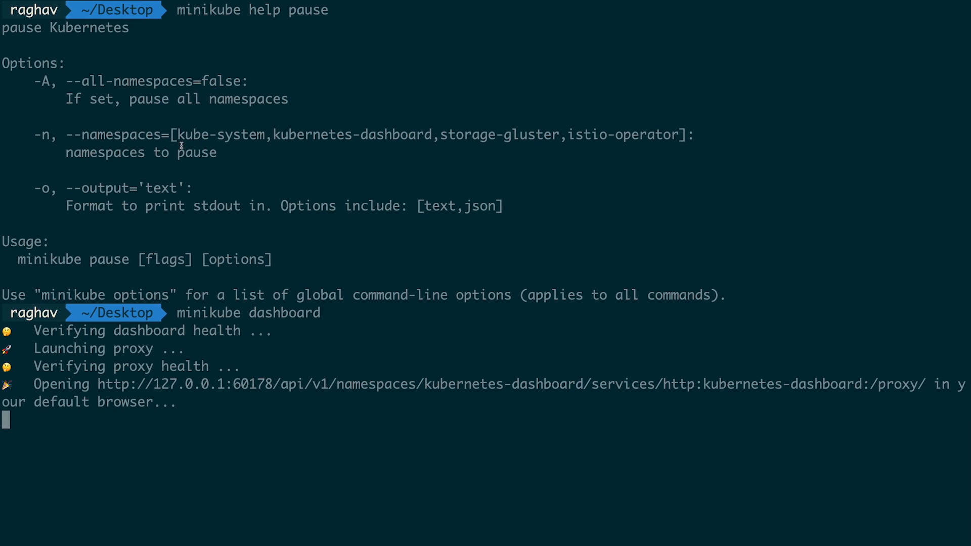
- Stop the dashboard proxy with Ctrl+C and run minikube logs to print cluster logs
{"action": "key", "text": "ctrl+c"}
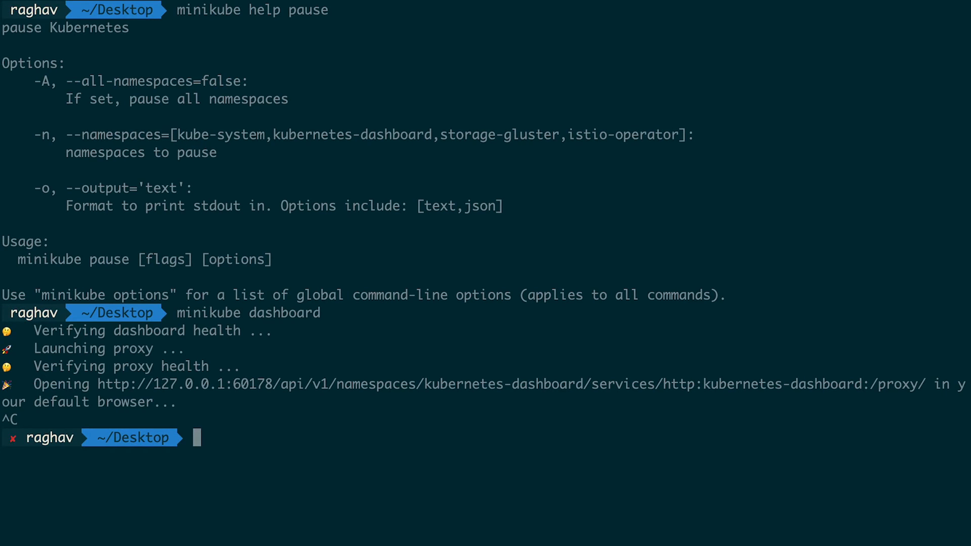
{"action": "type", "text": "minikube l"}
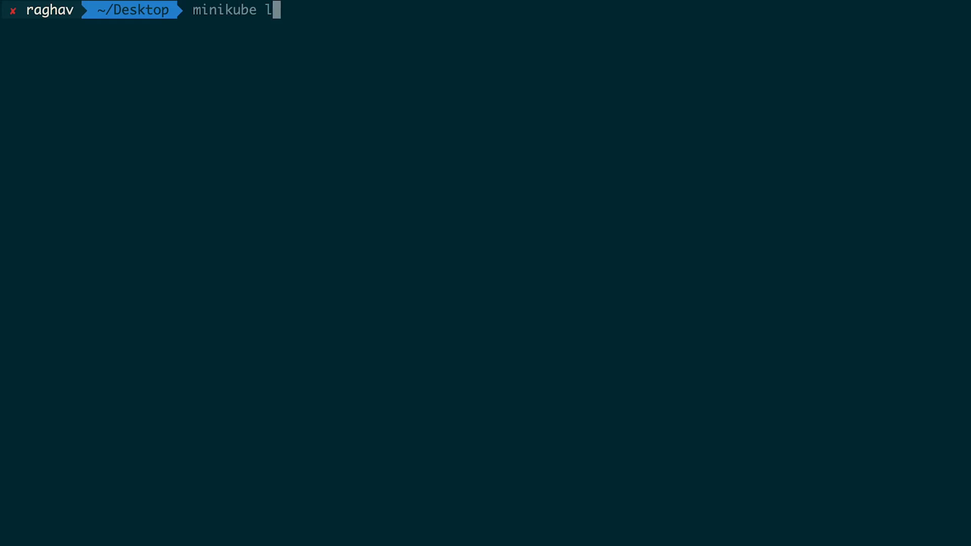
{"action": "key", "text": "Return"}
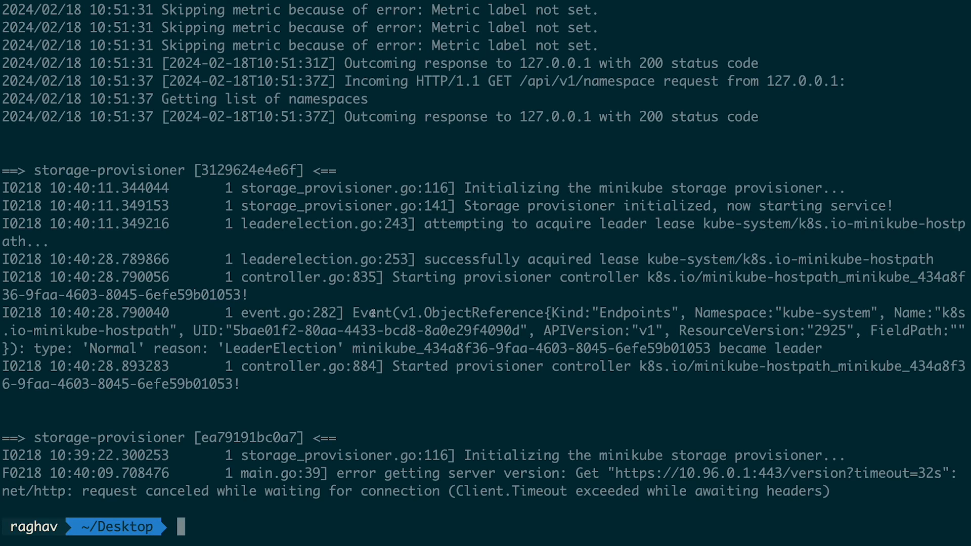
- Show the minikube logs help, then print logs with --node='minikube'
{"action": "type", "text": "minikube logs"}
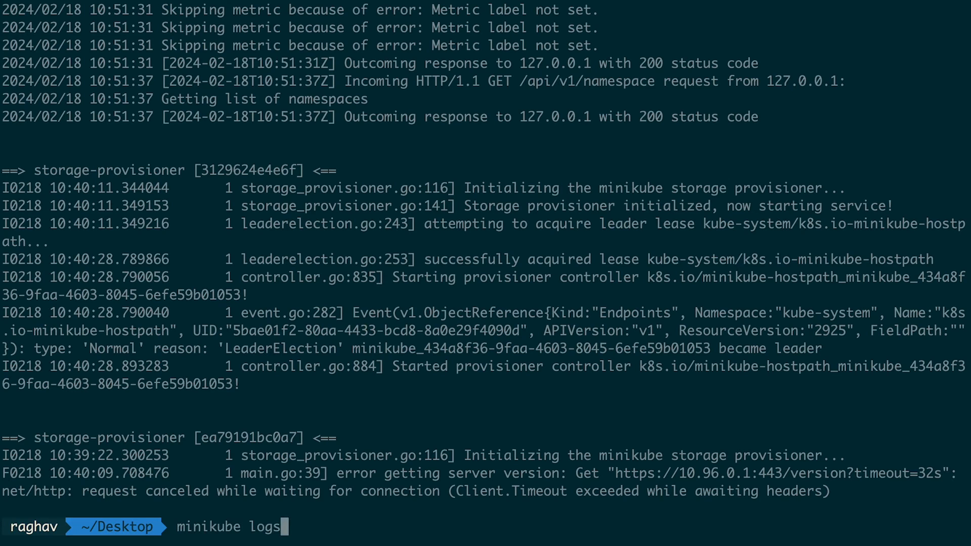
{"action": "key", "text": "Return"}
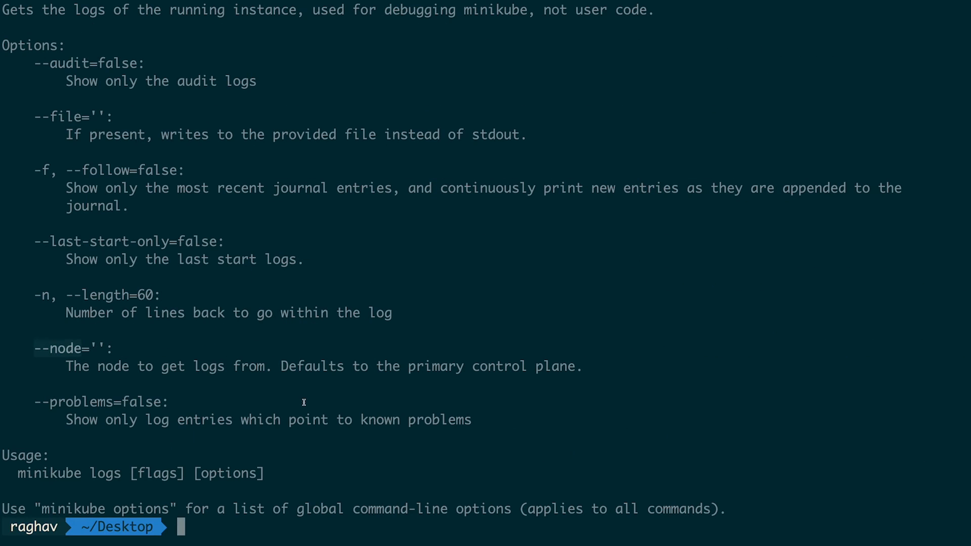
{"action": "type", "text": "minikube logs --"}
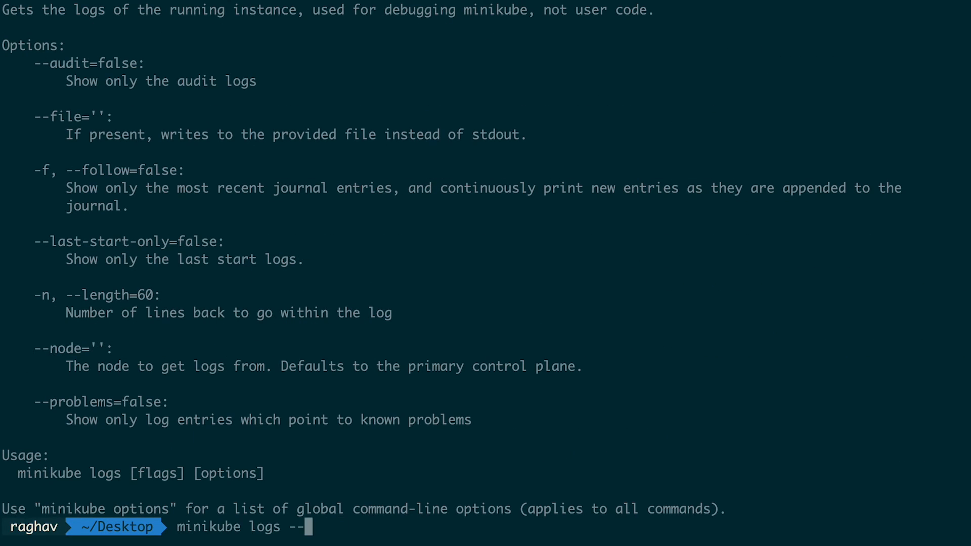
{"action": "type", "text": "node="}
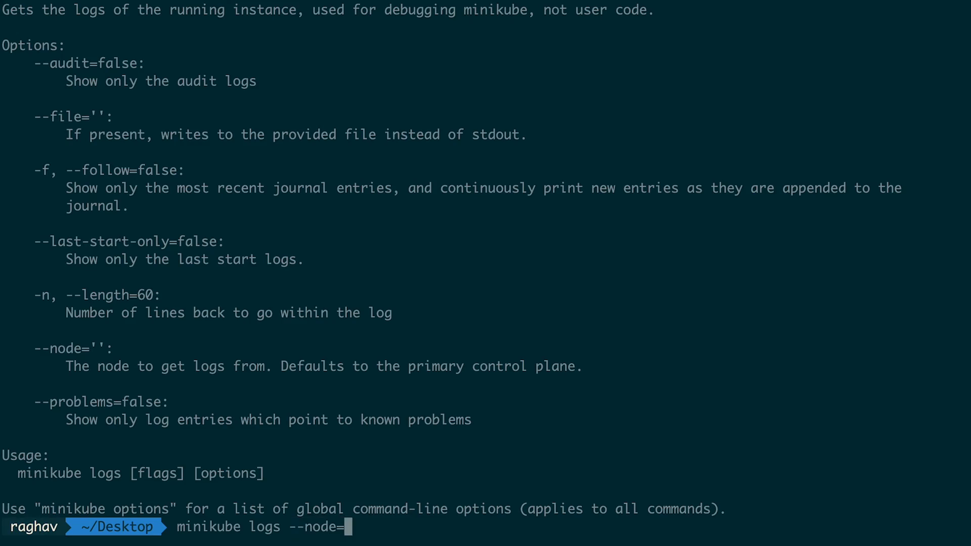
{"action": "type", "text": "'minikube'"}
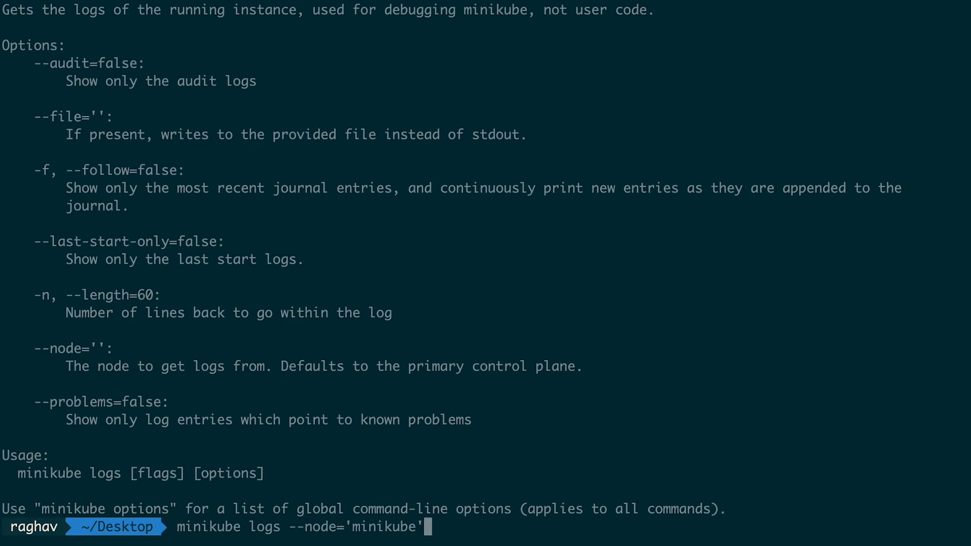
{"action": "key", "text": "Return"}
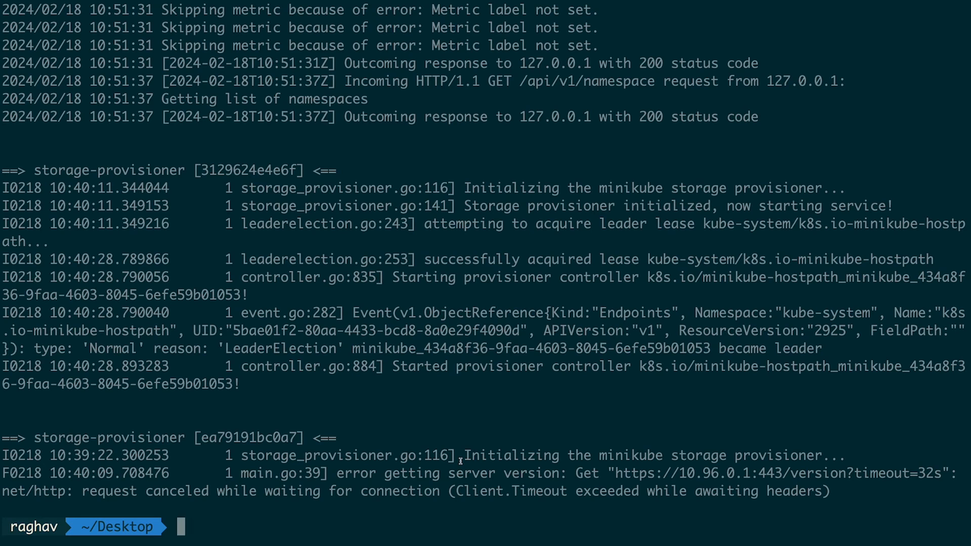
- Run minikube logs --problems to list only entries pointing to known problems
{"action": "type", "text": "minikube logs --"}
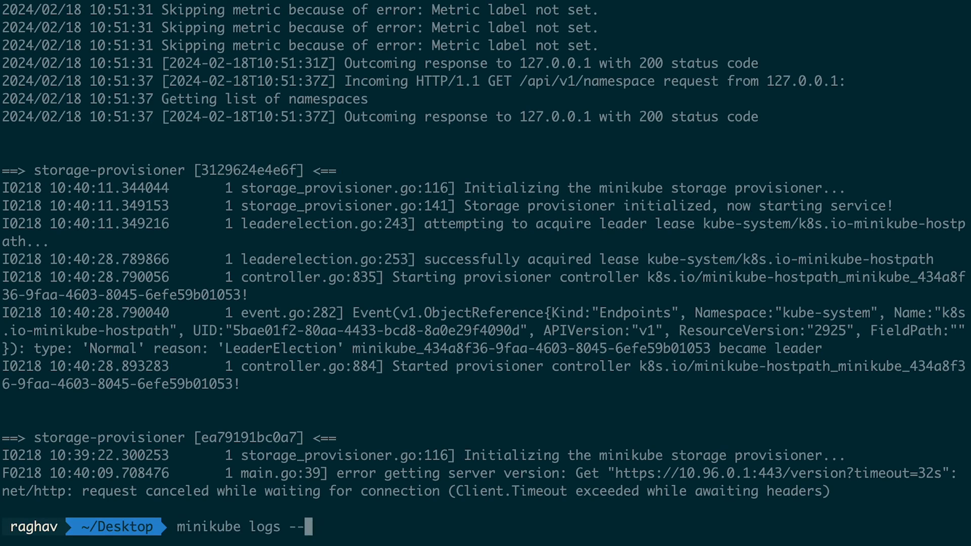
{"action": "type", "text": "problems"}
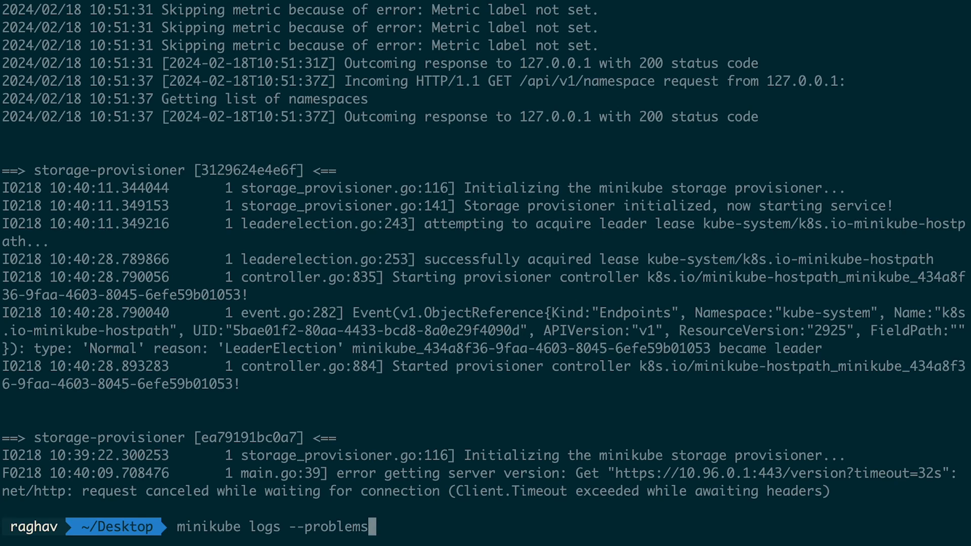
{"action": "key", "text": "Return"}
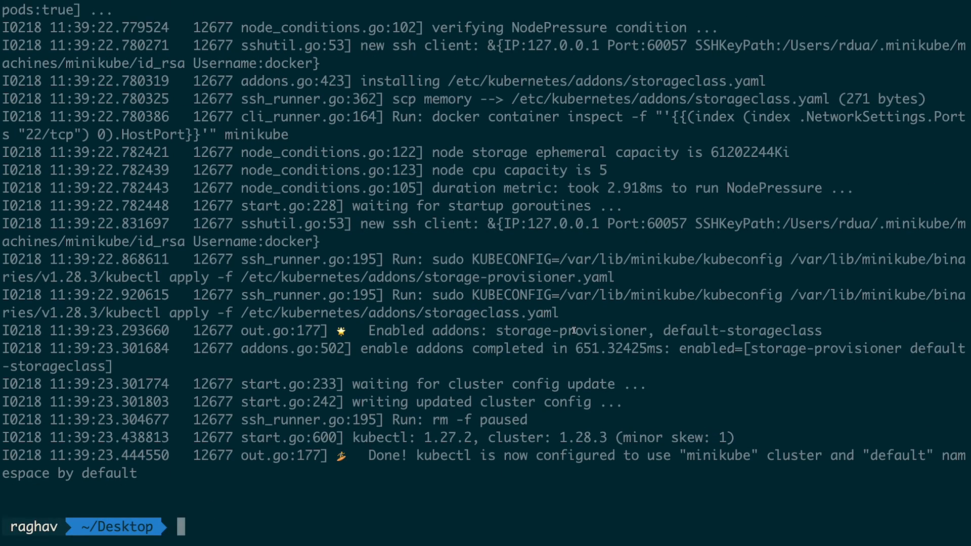